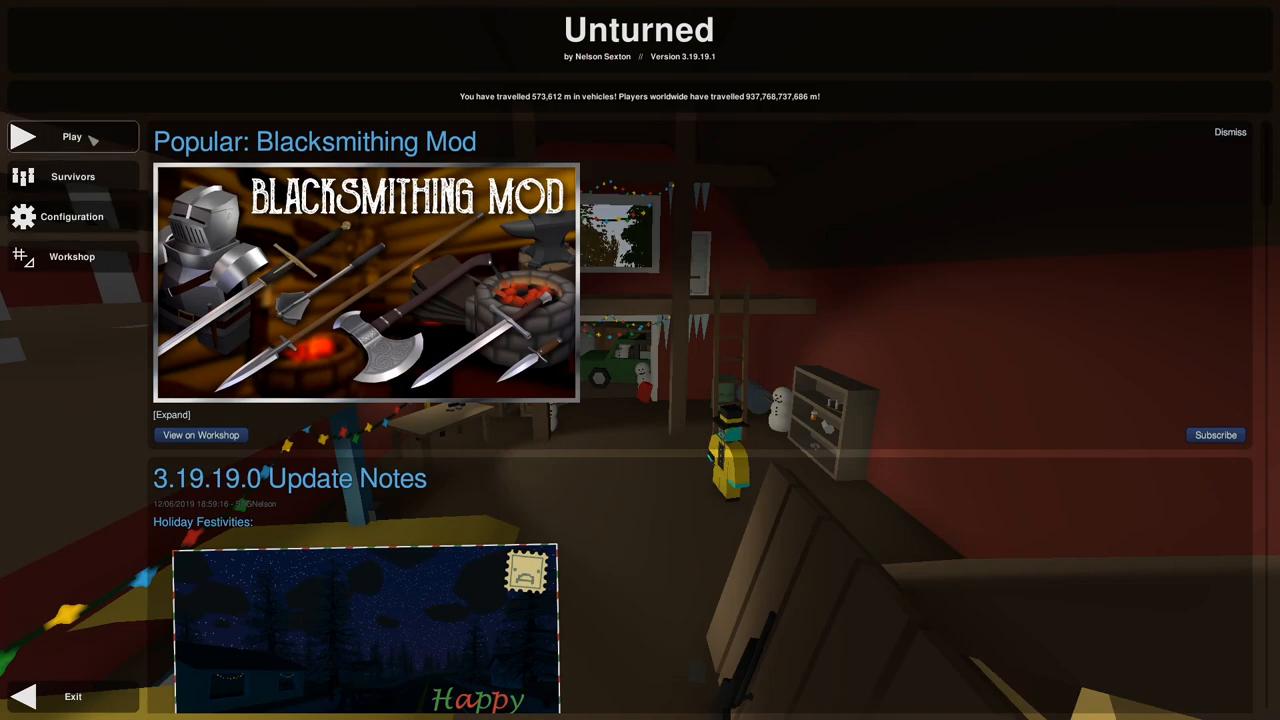
pyautogui.moveTo(72, 136)
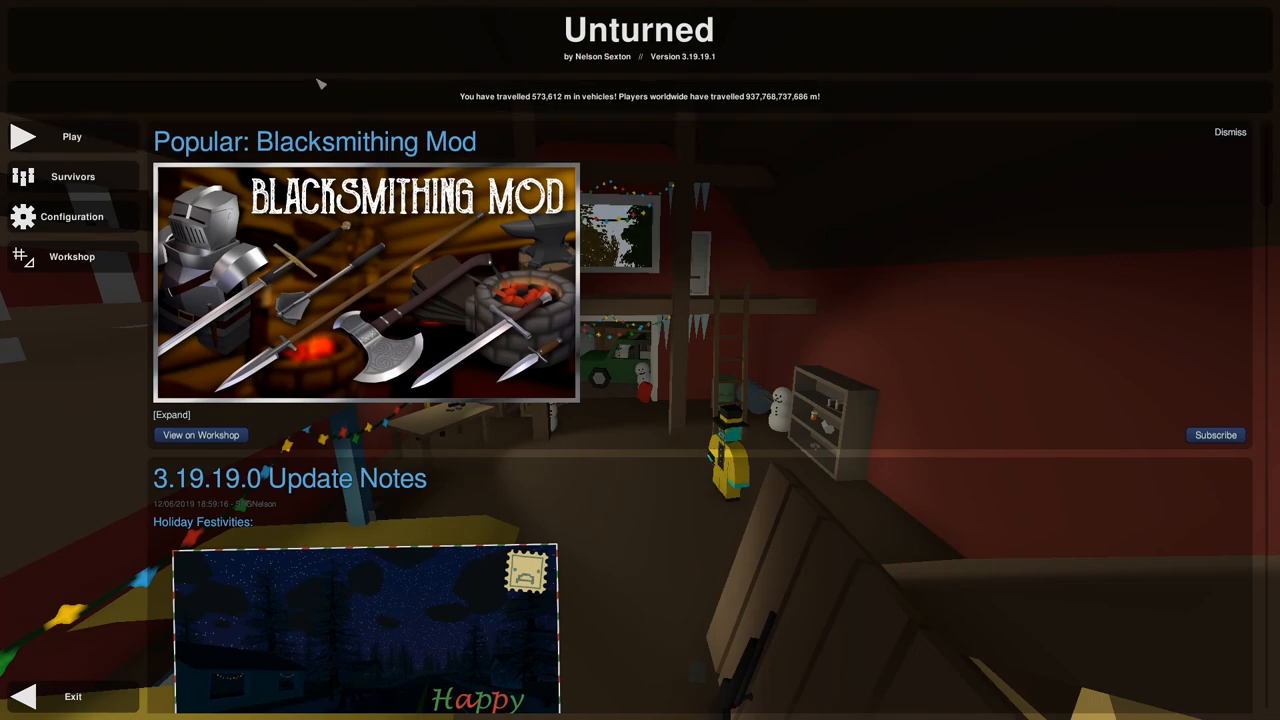
pyautogui.moveTo(72, 136)
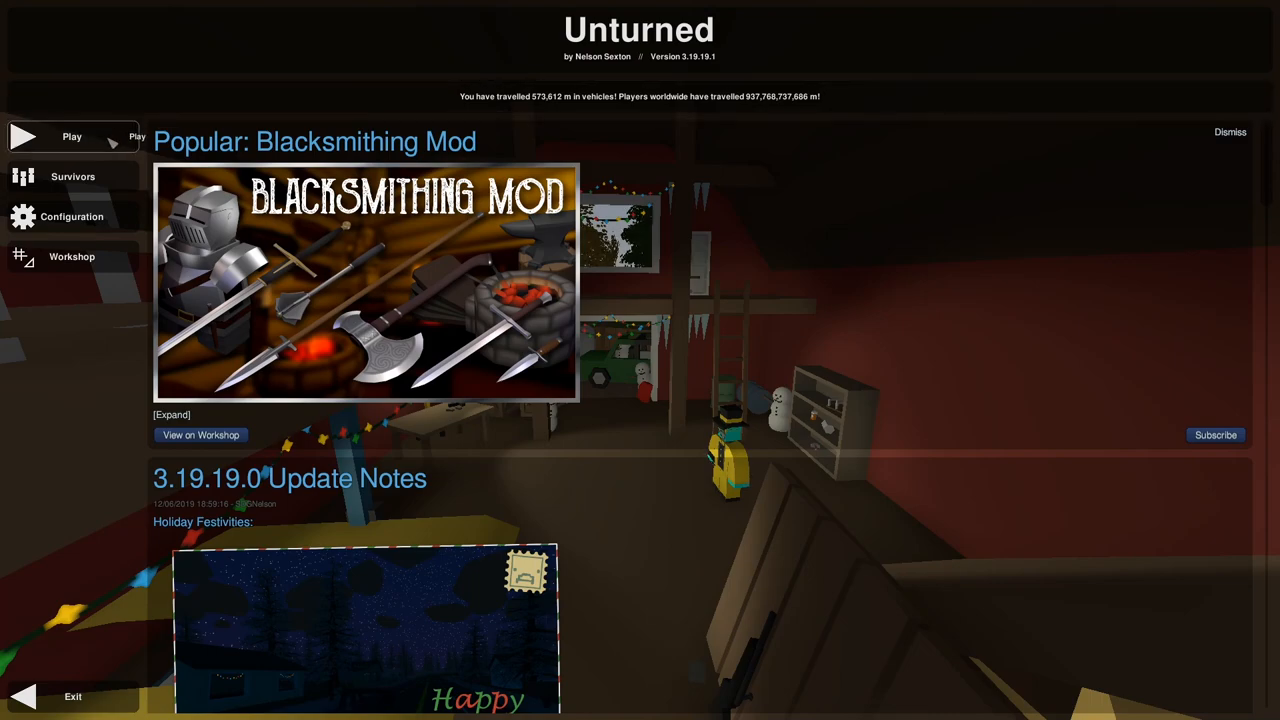
# Open the Play submenu from Unturned's main menu
pyautogui.click(71, 136)
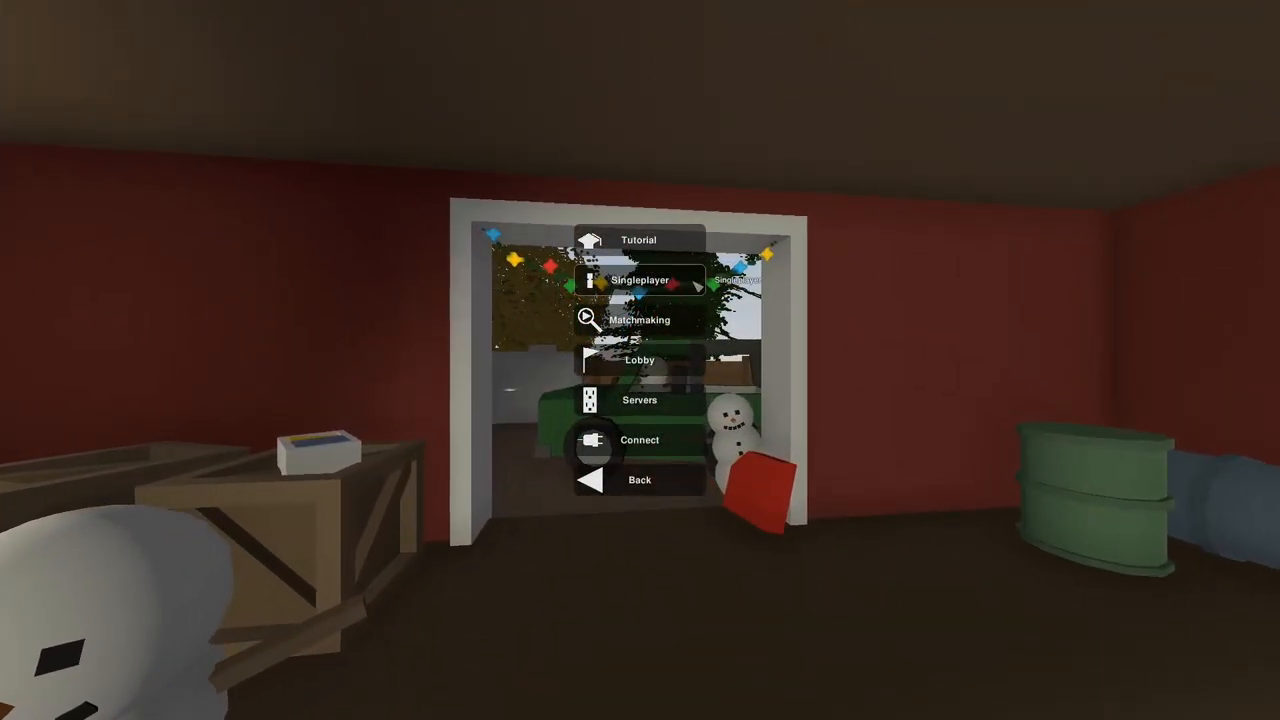
# Open Singleplayer, with the official Germany map on Normal difficulty
pyautogui.click(639, 280)
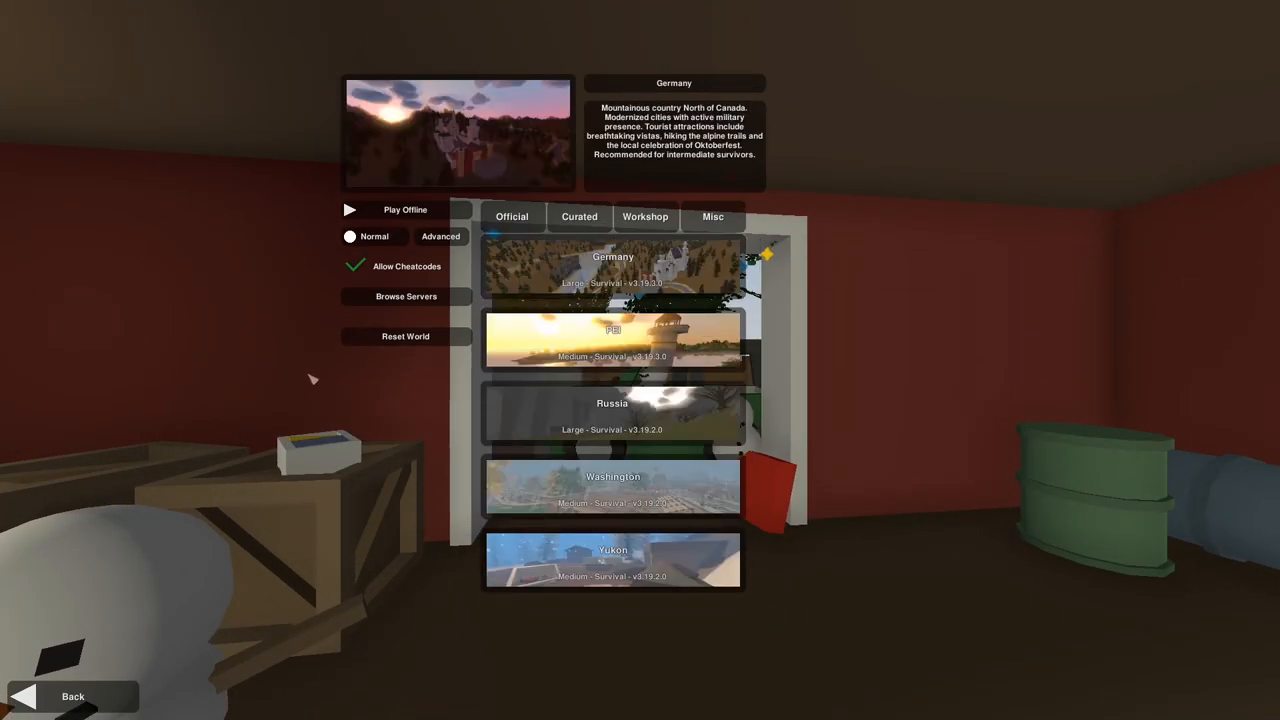
pyautogui.moveTo(265, 279)
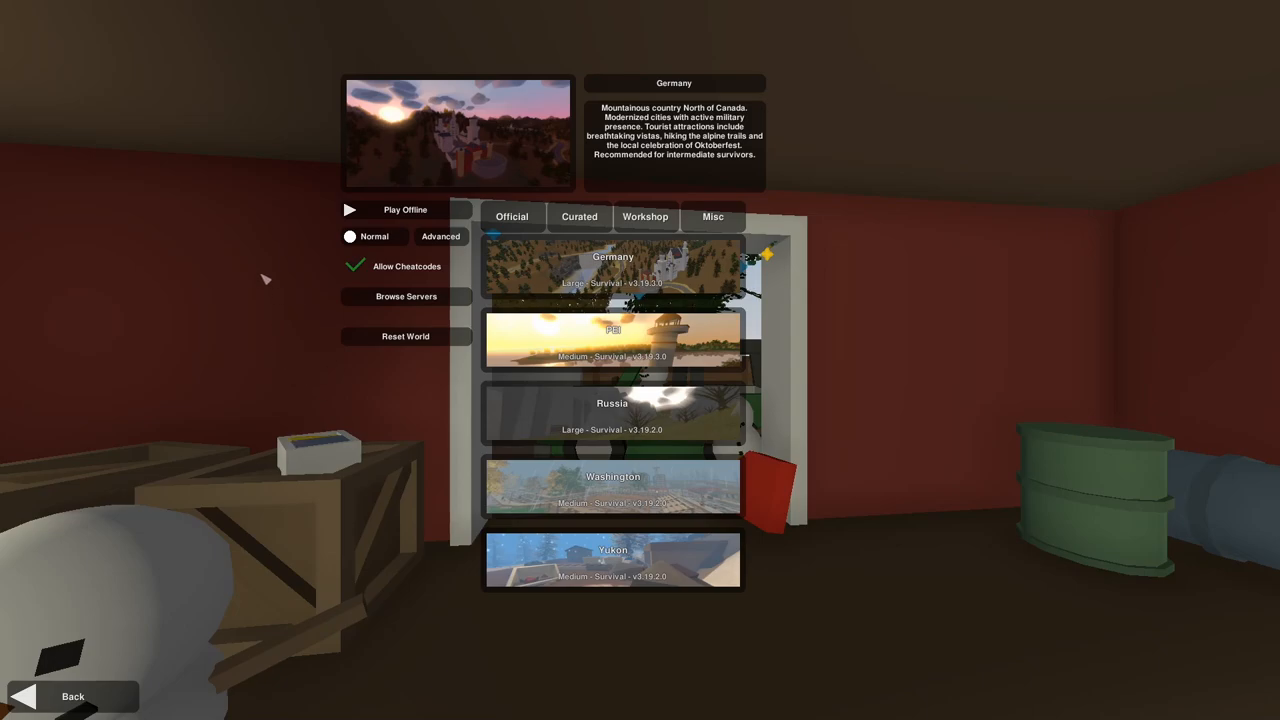
pyautogui.moveTo(390, 267)
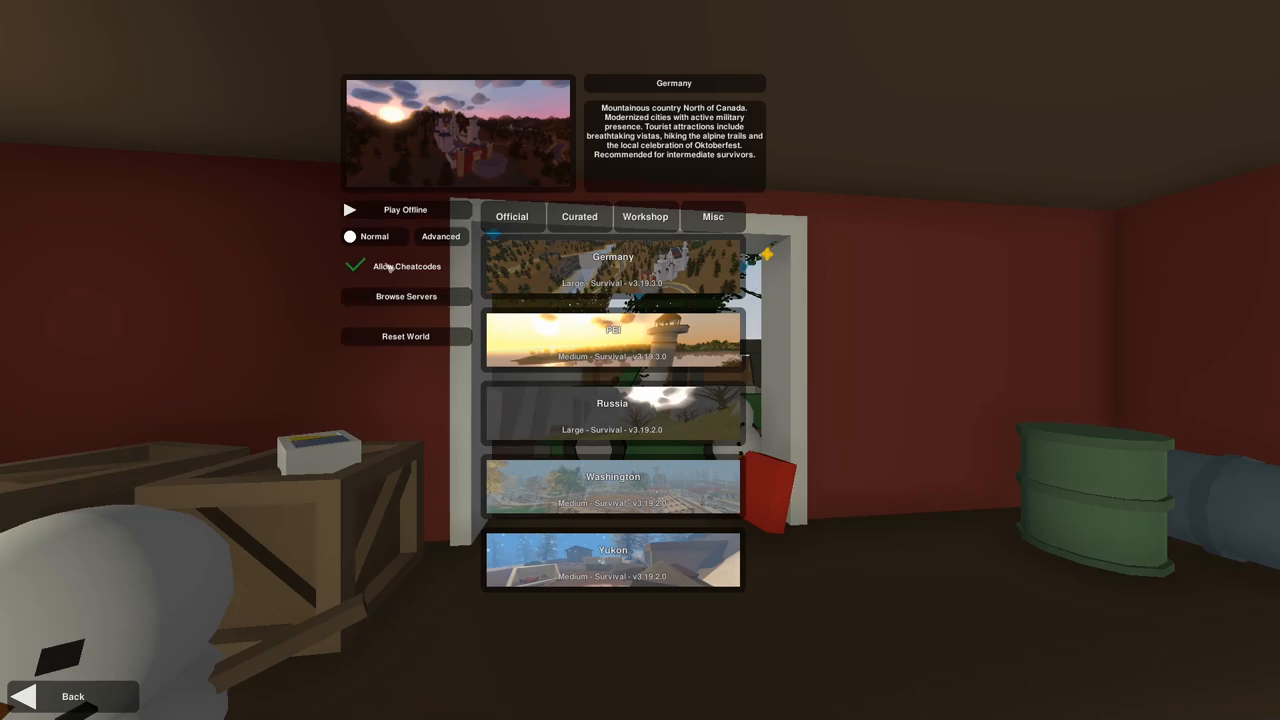
pyautogui.moveTo(405, 210)
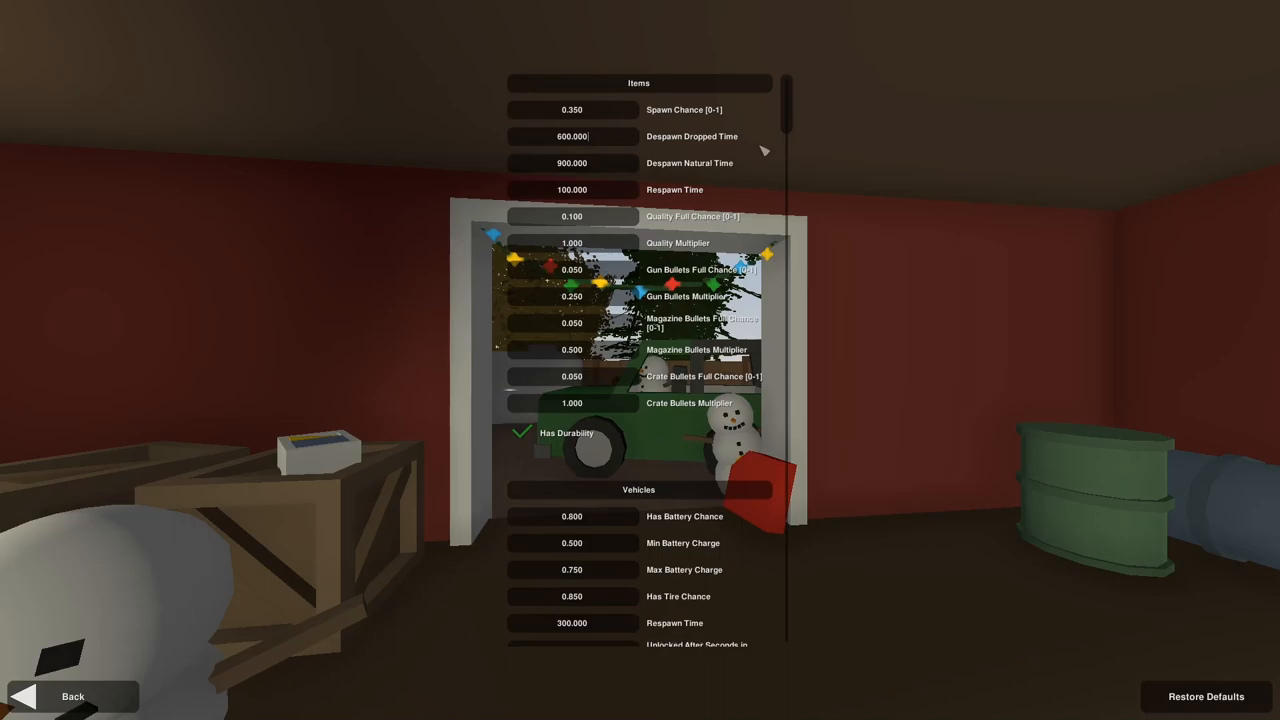
pyautogui.scroll(-3)
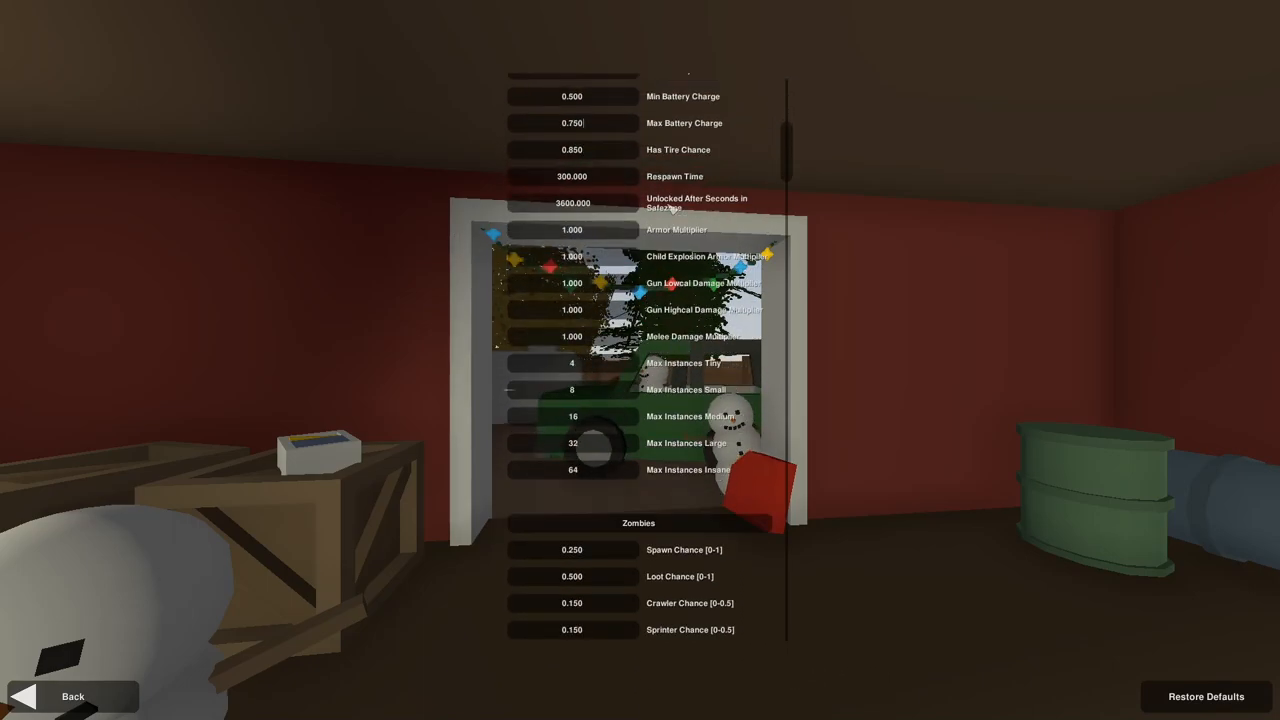
pyautogui.scroll(-3)
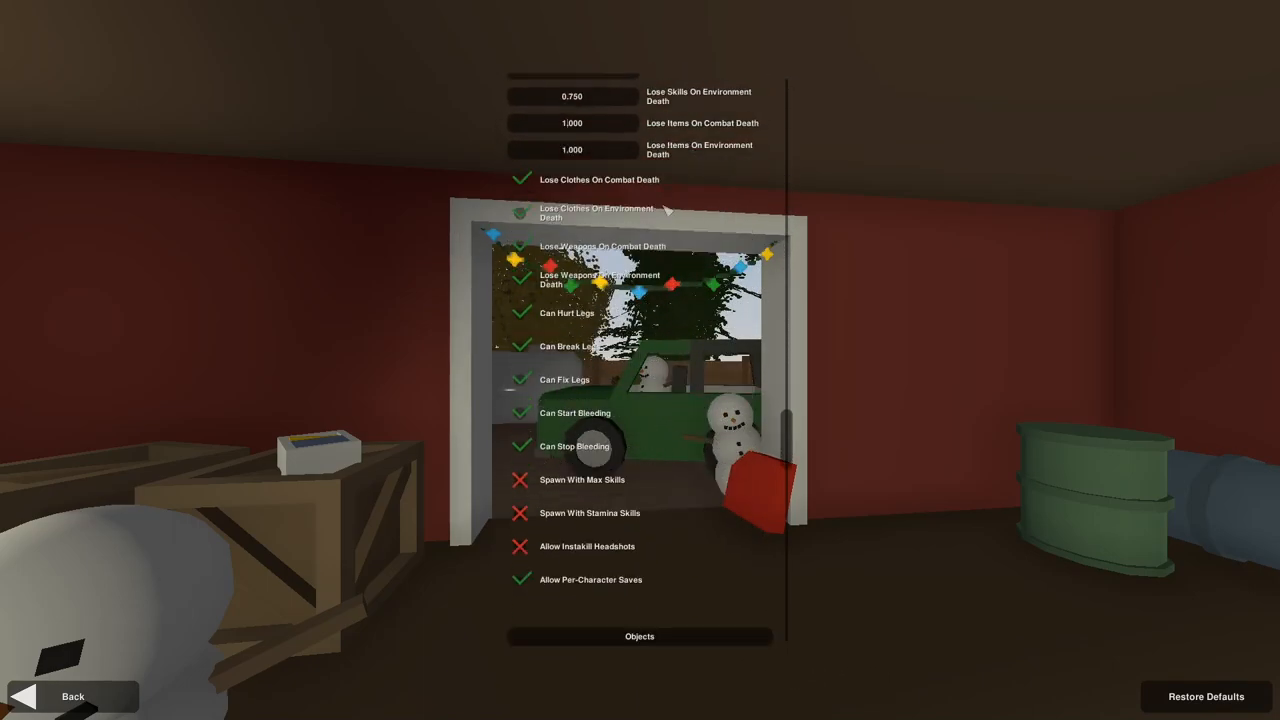
pyautogui.scroll(-3)
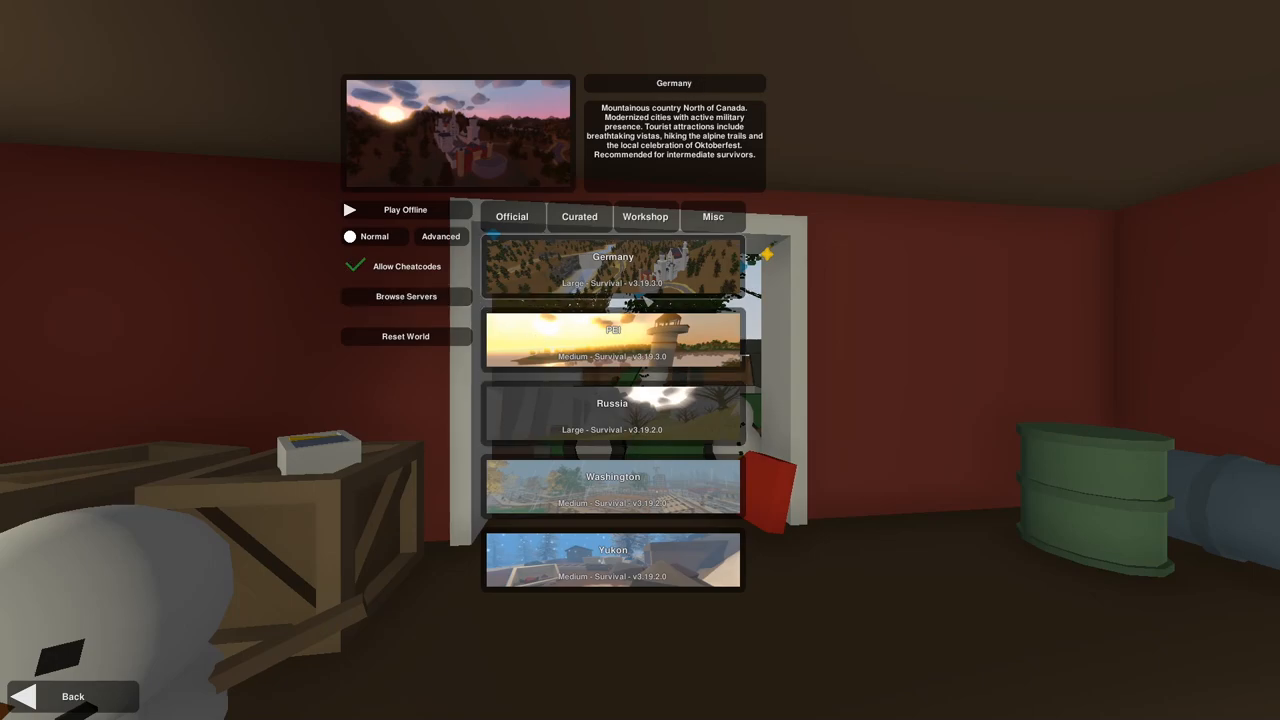
pyautogui.moveTo(406, 296)
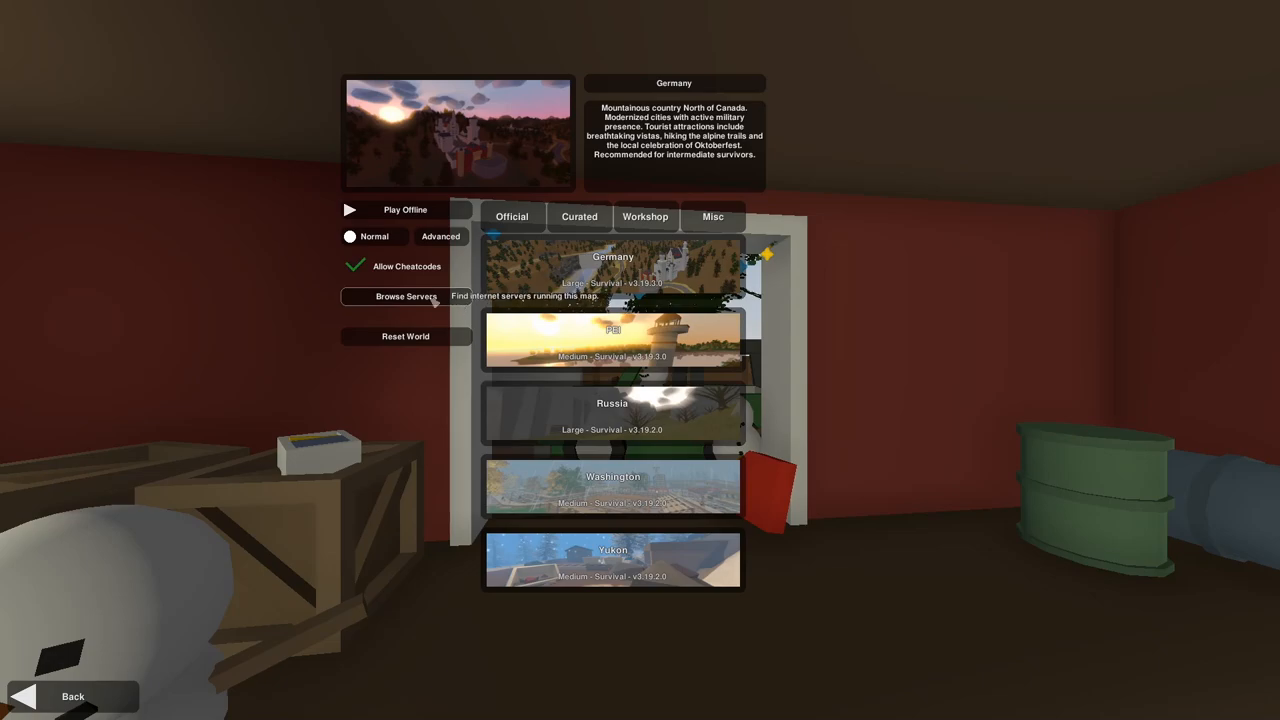
pyautogui.moveTo(405, 336)
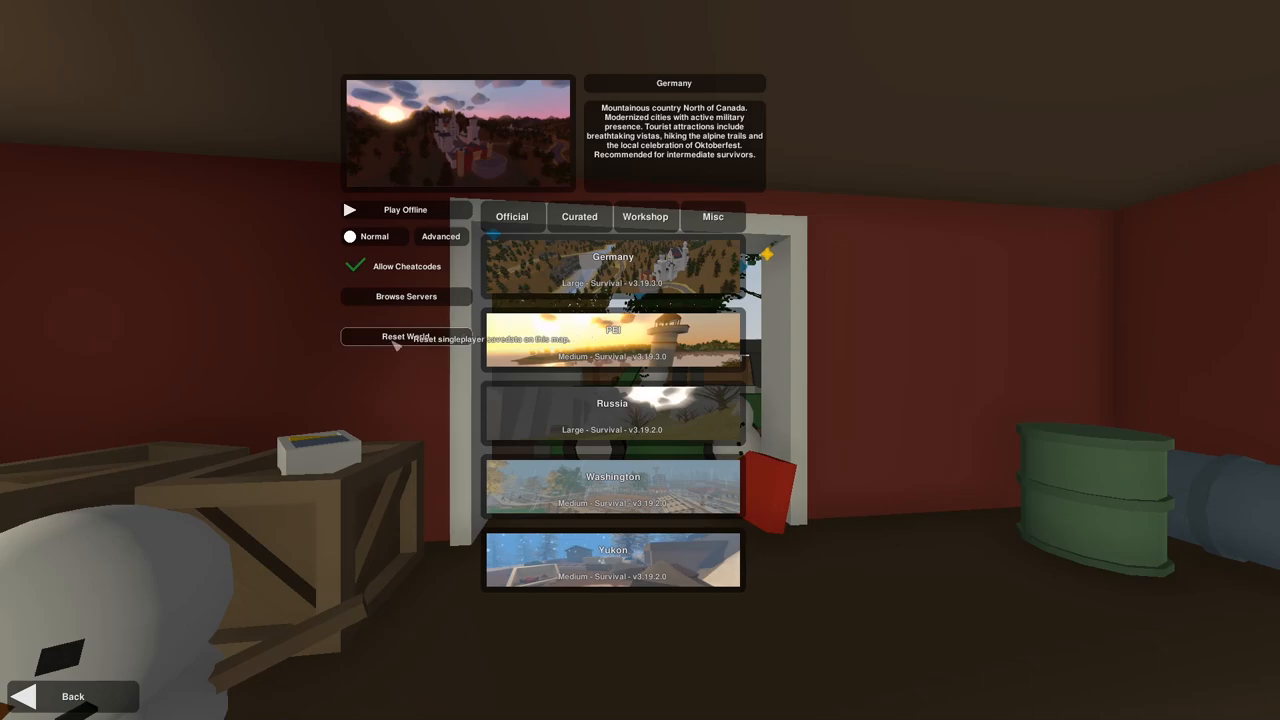
pyautogui.moveTo(543, 472)
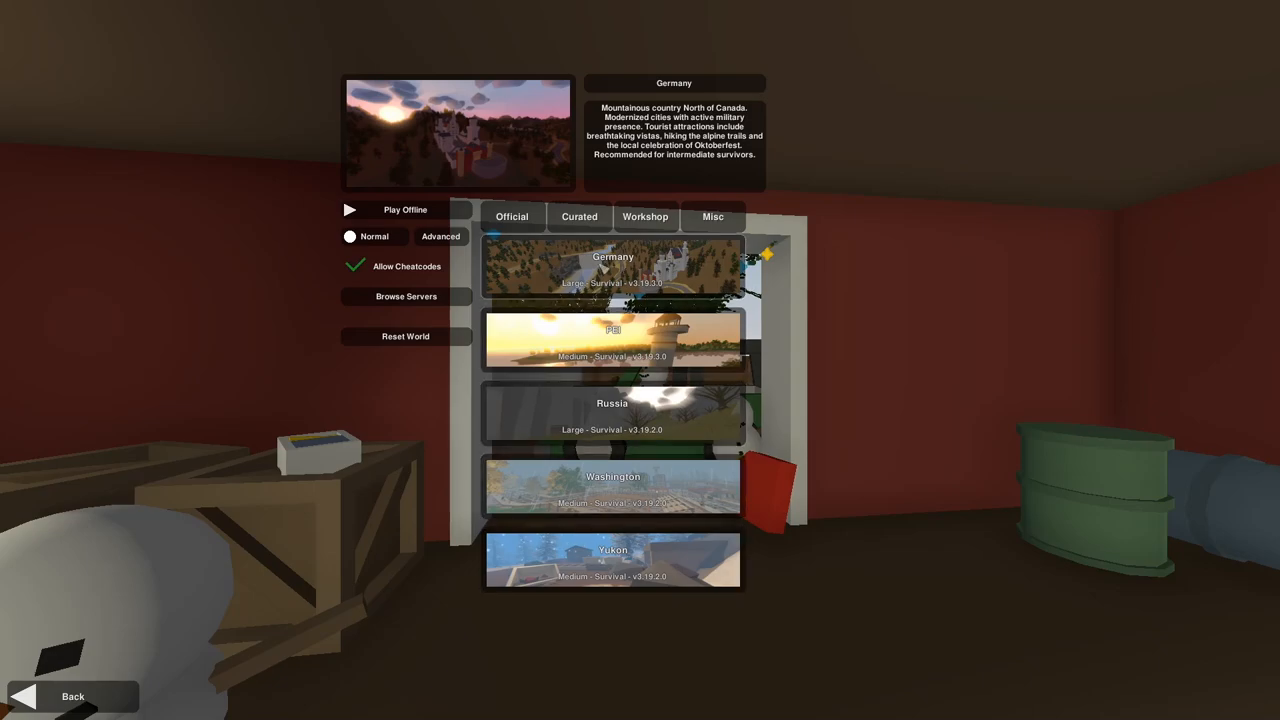
pyautogui.moveTo(564, 490)
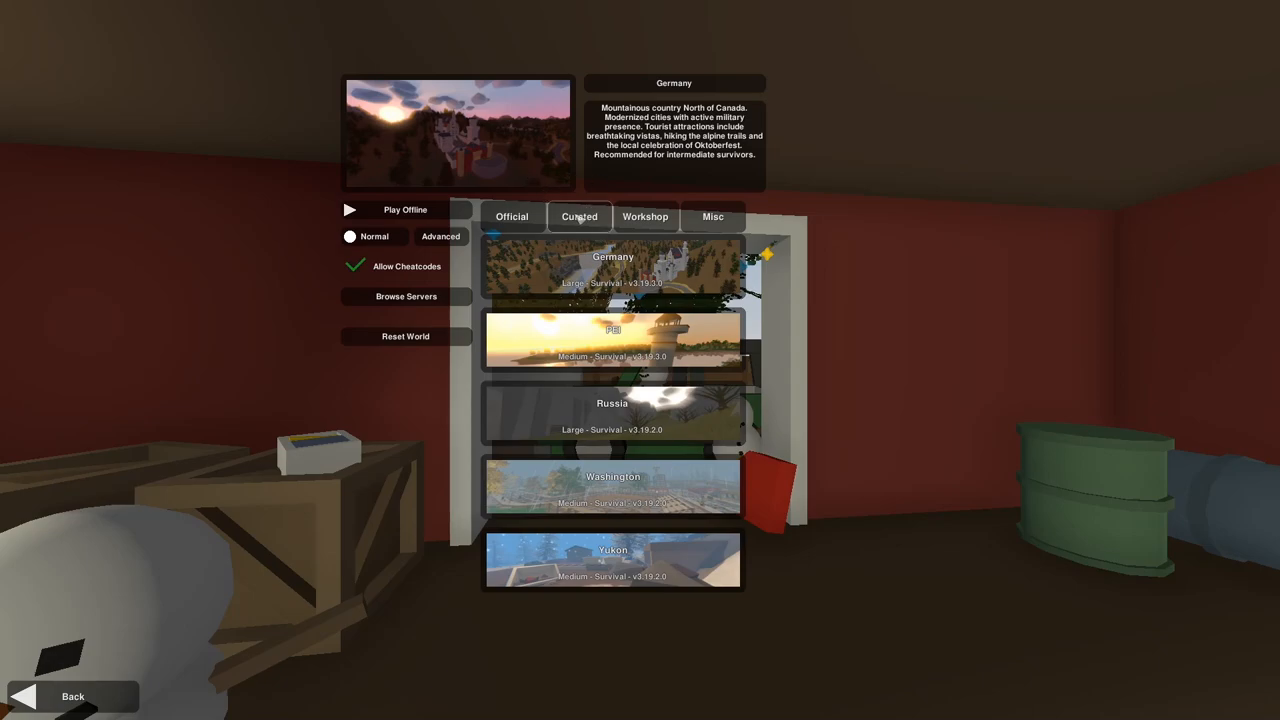
pyautogui.moveTo(579, 217)
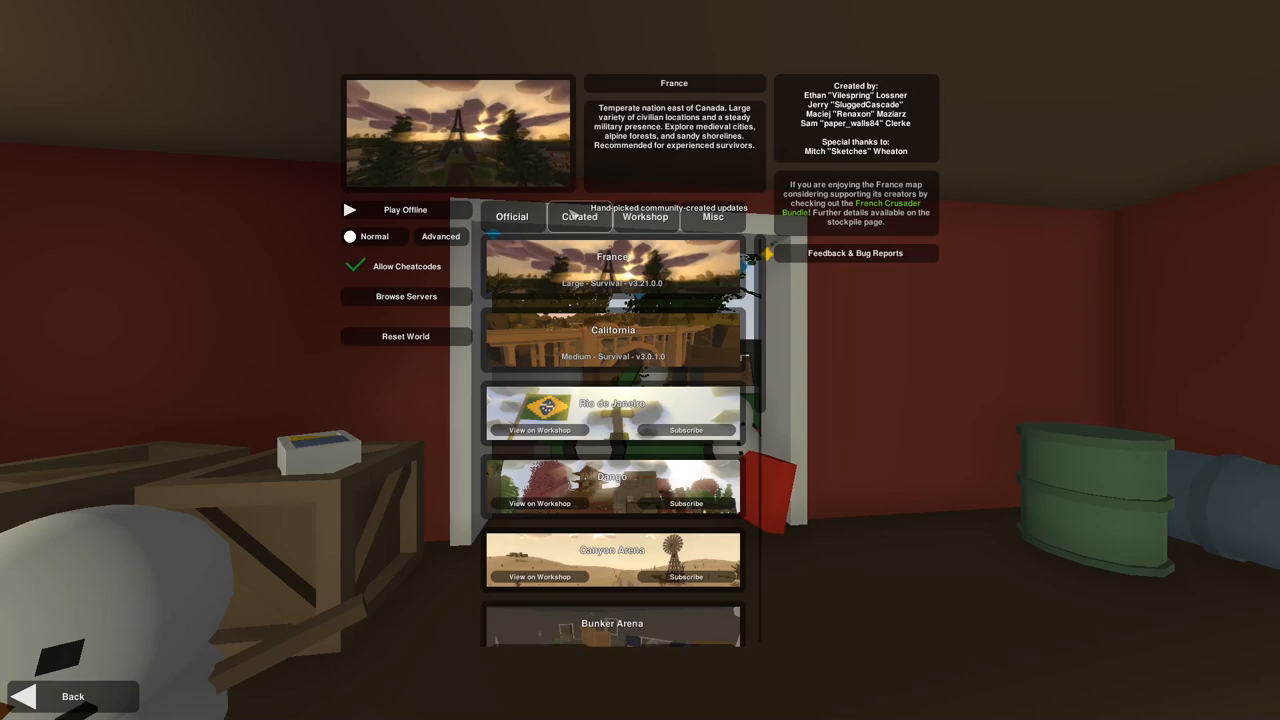
pyautogui.moveTo(668, 372)
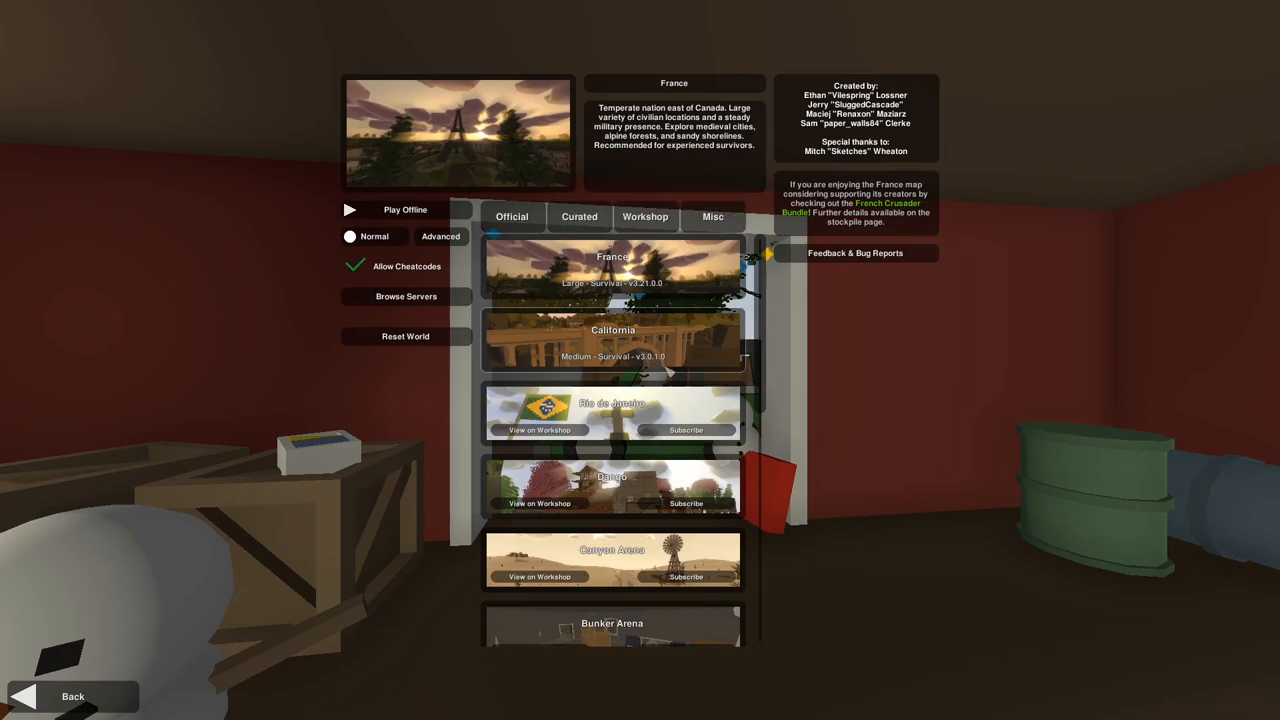
# Browse the Curated maps and select Rio de Janeiro to view its description
pyautogui.scroll(-3)
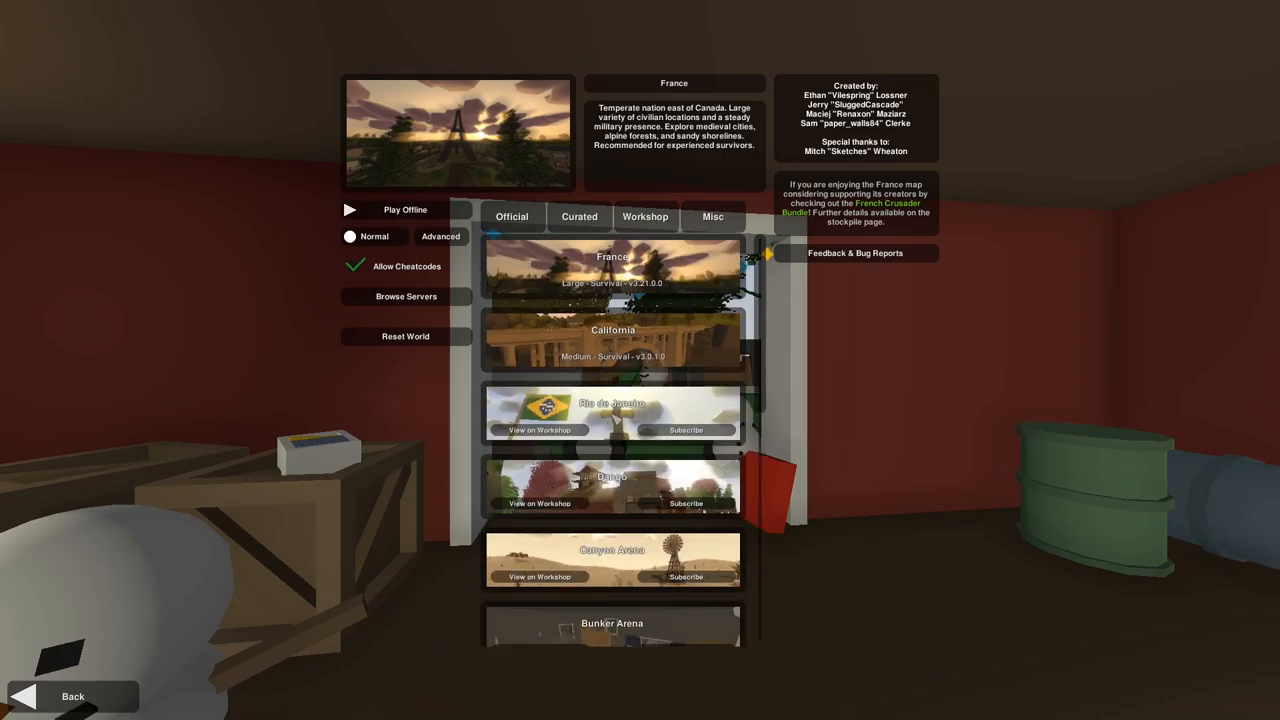
pyautogui.moveTo(686, 430)
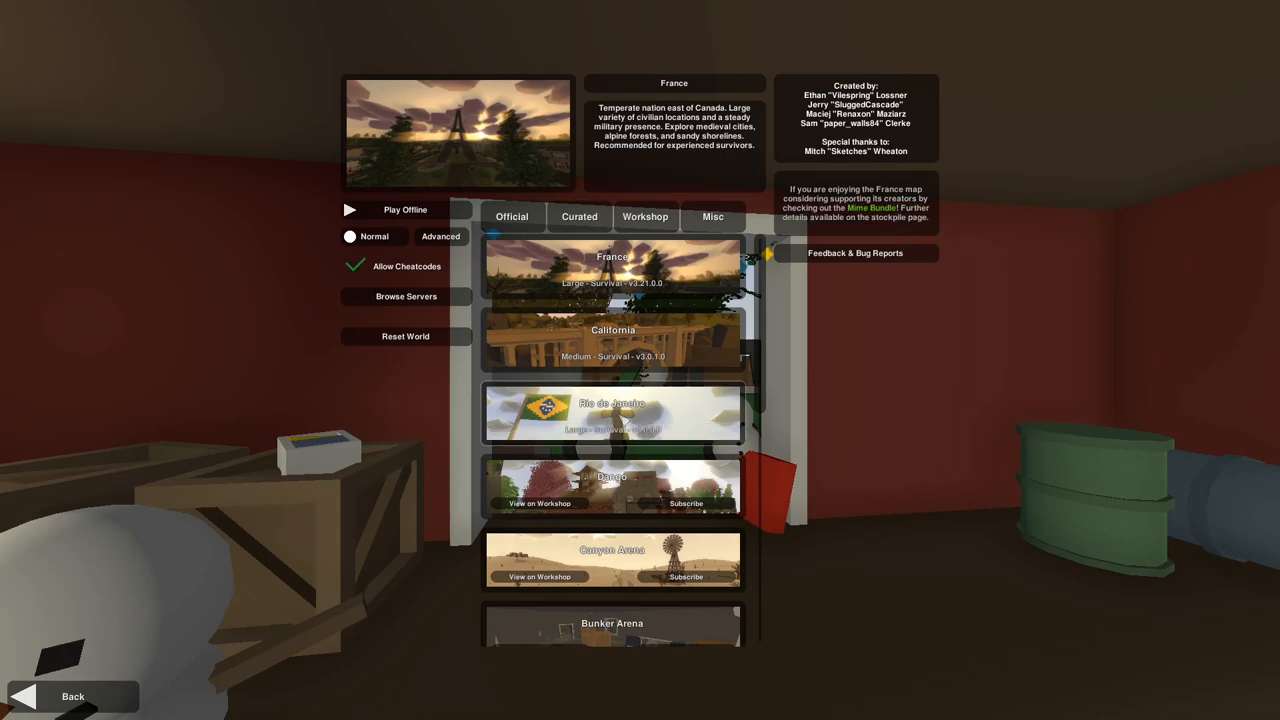
pyautogui.click(612, 413)
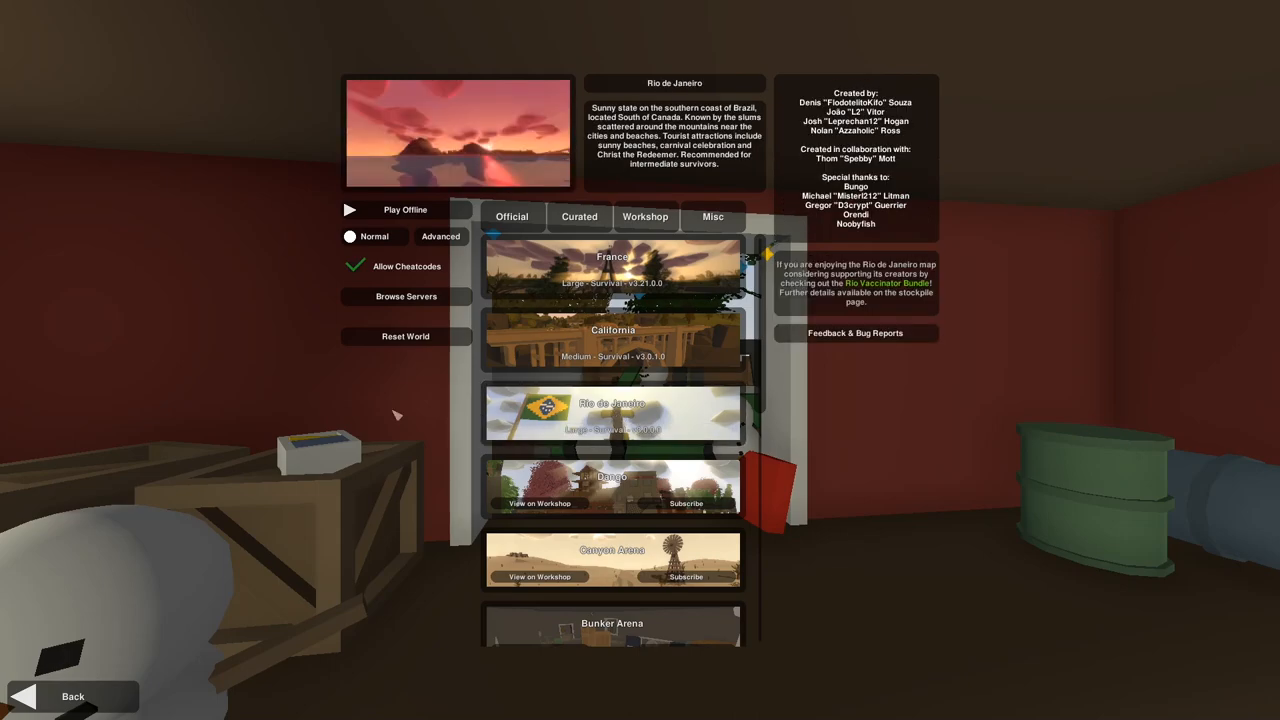
pyautogui.moveTo(90, 310)
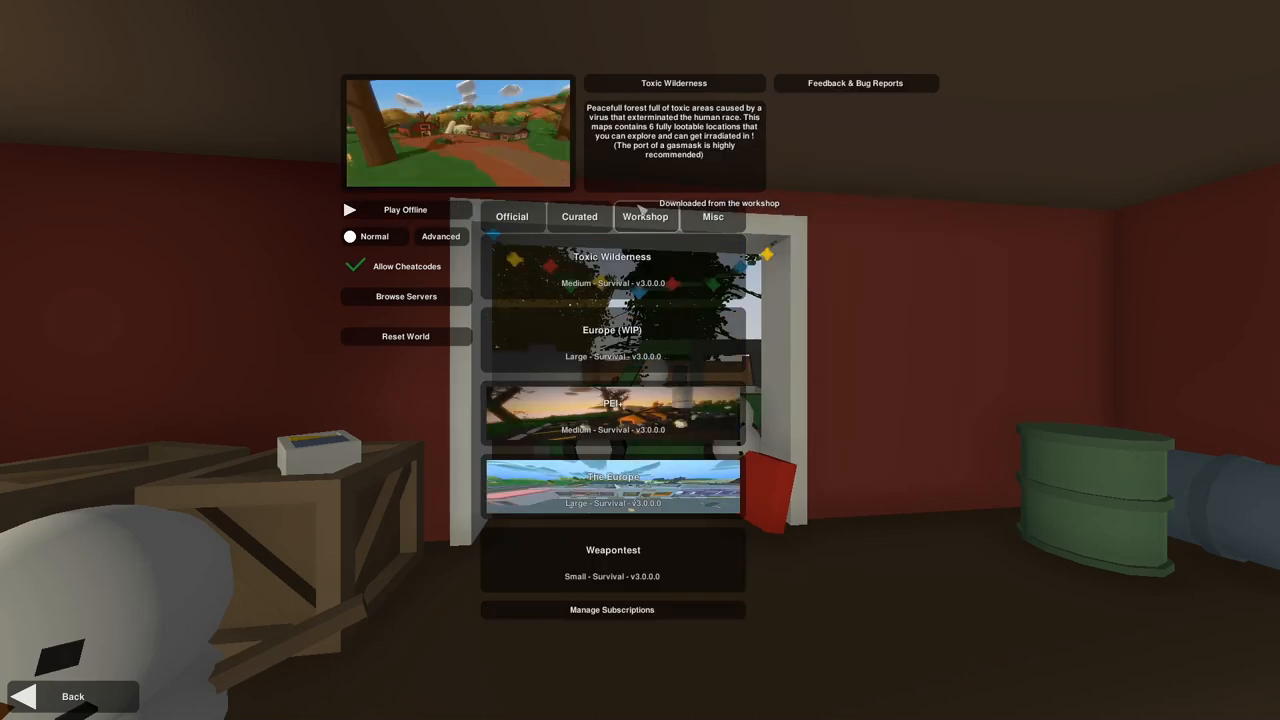
pyautogui.moveTo(758, 487)
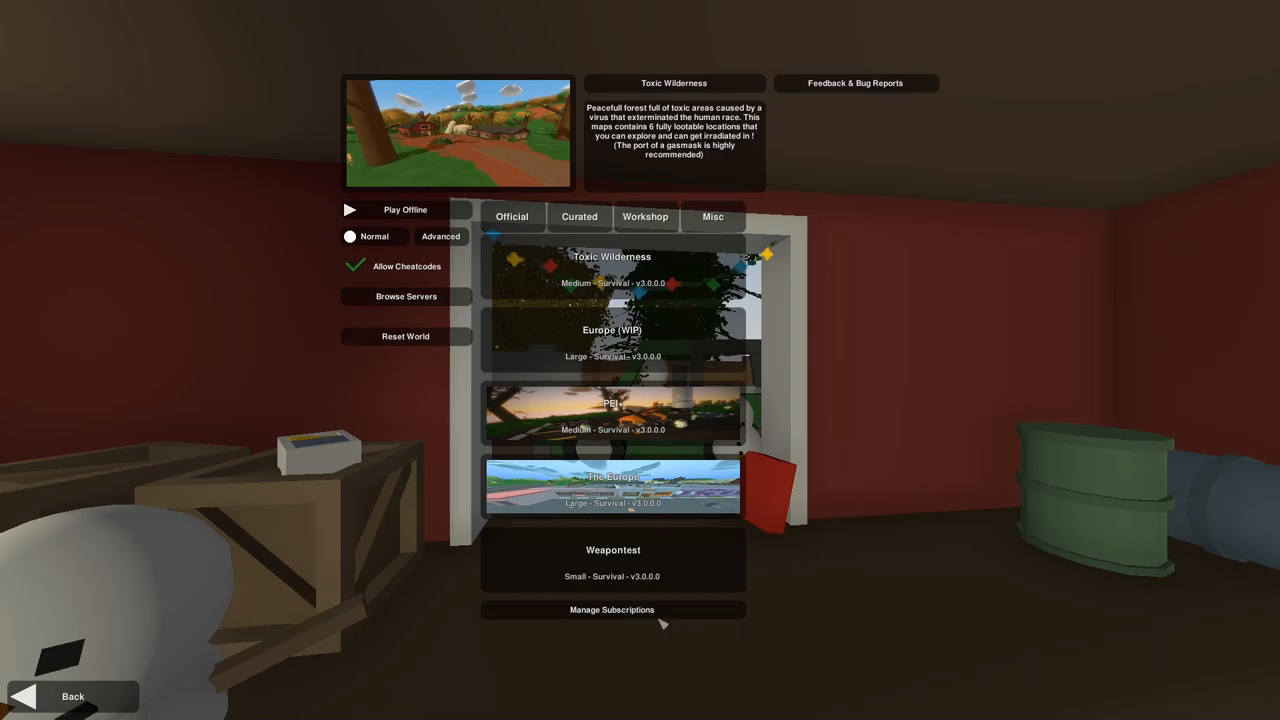
# Unsubscribe from the Europa(WIP) and California workshop maps, then reopen Subscribed Files
pyautogui.click(611, 610)
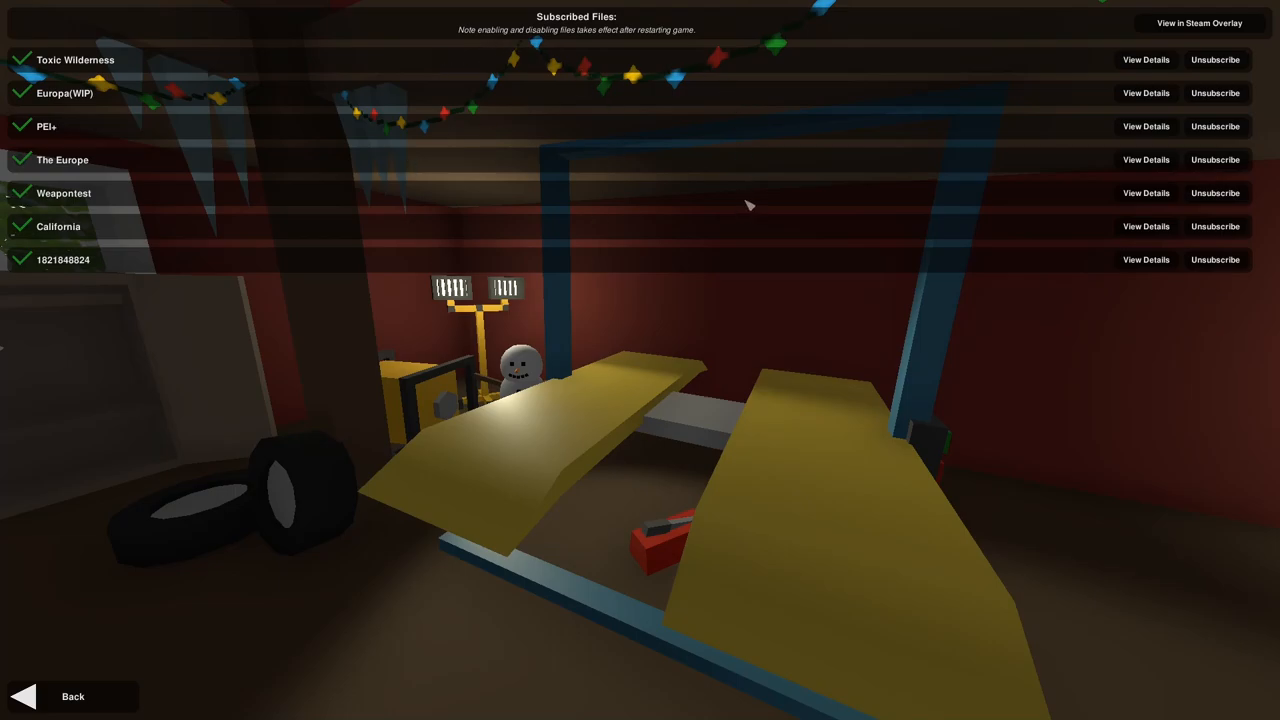
pyautogui.moveTo(1215, 93)
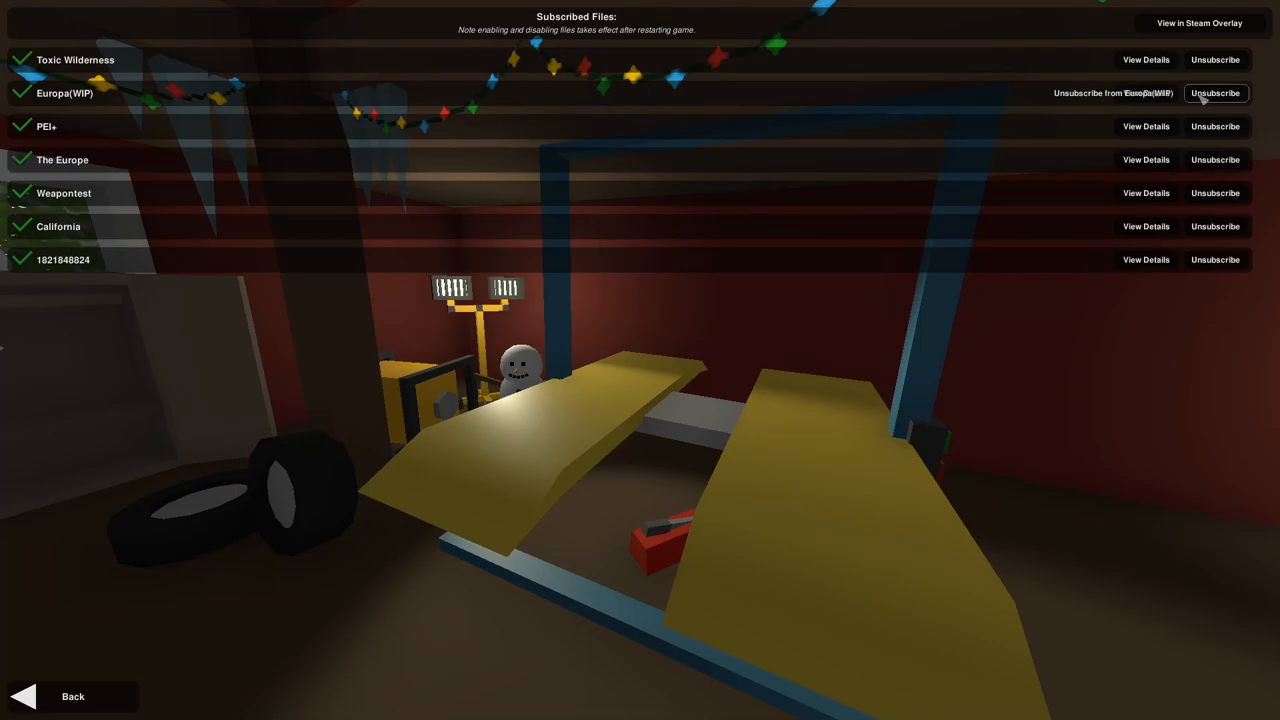
pyautogui.click(1215, 93)
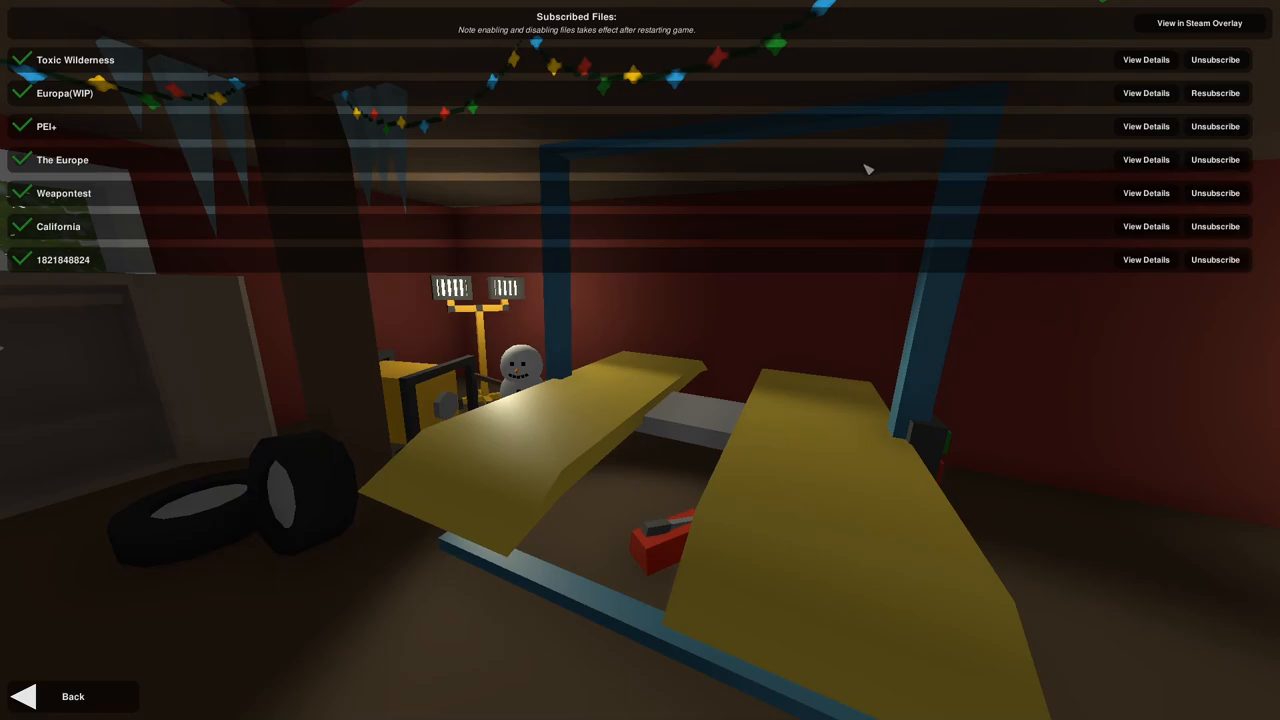
pyautogui.click(1215, 226)
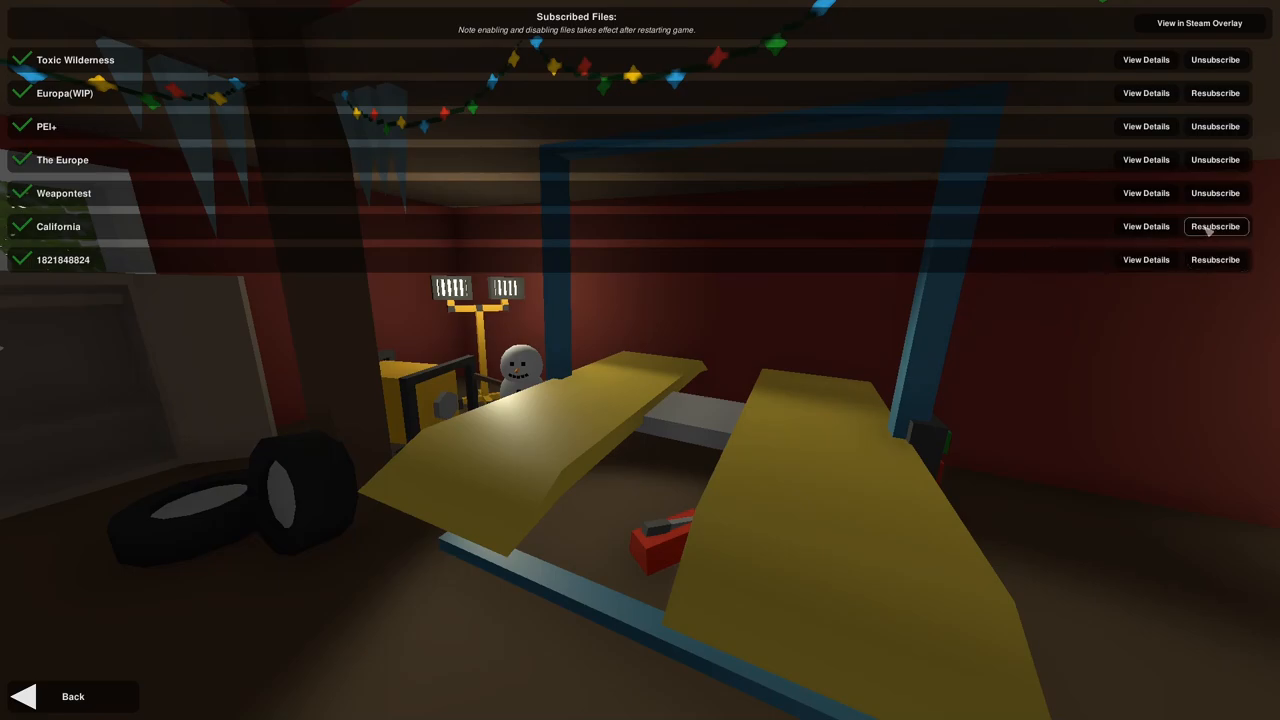
pyautogui.moveTo(1004, 254)
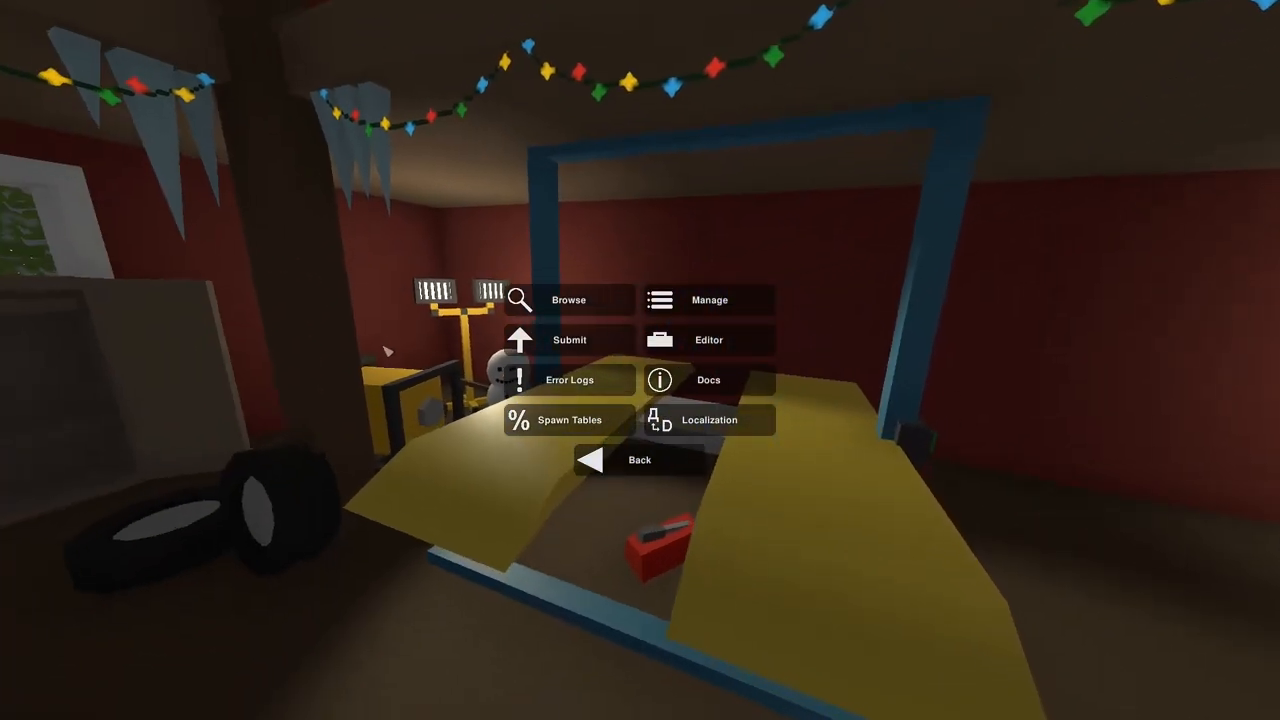
pyautogui.click(638, 460)
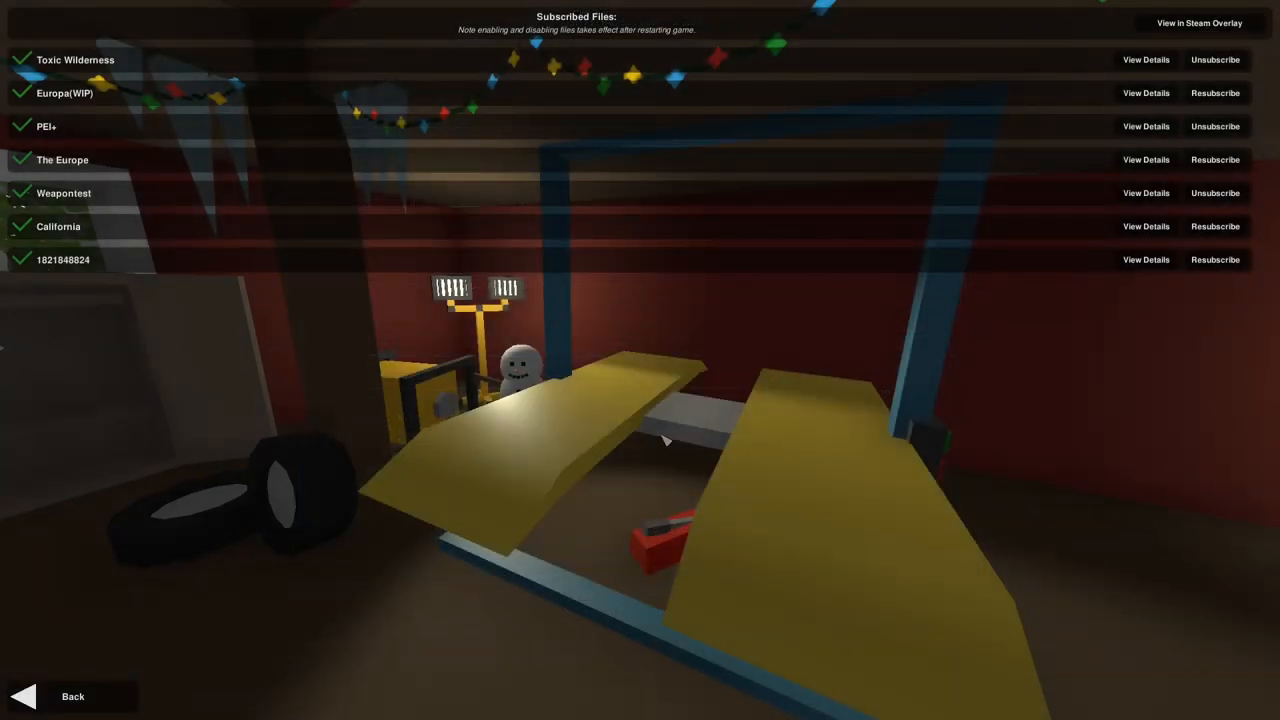
# Leave the Workshop menus and return to Play > Singleplayer map selection
pyautogui.click(72, 696)
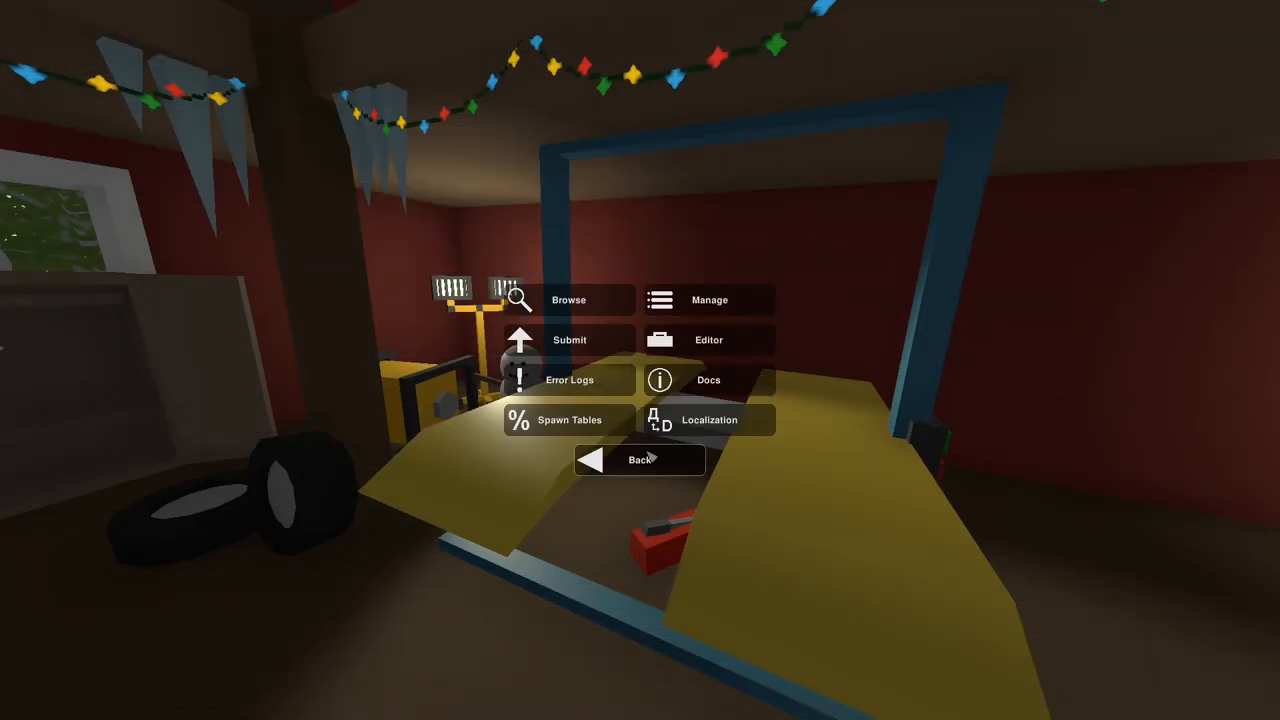
pyautogui.click(639, 459)
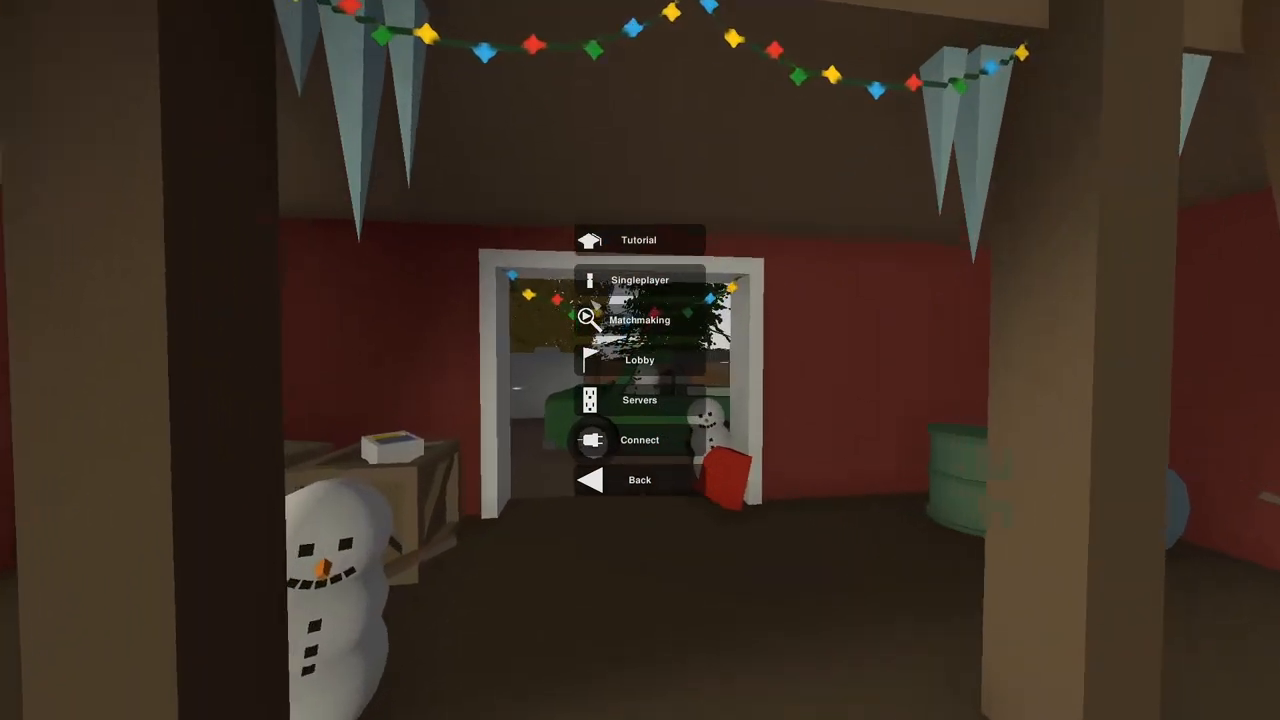
pyautogui.click(639, 280)
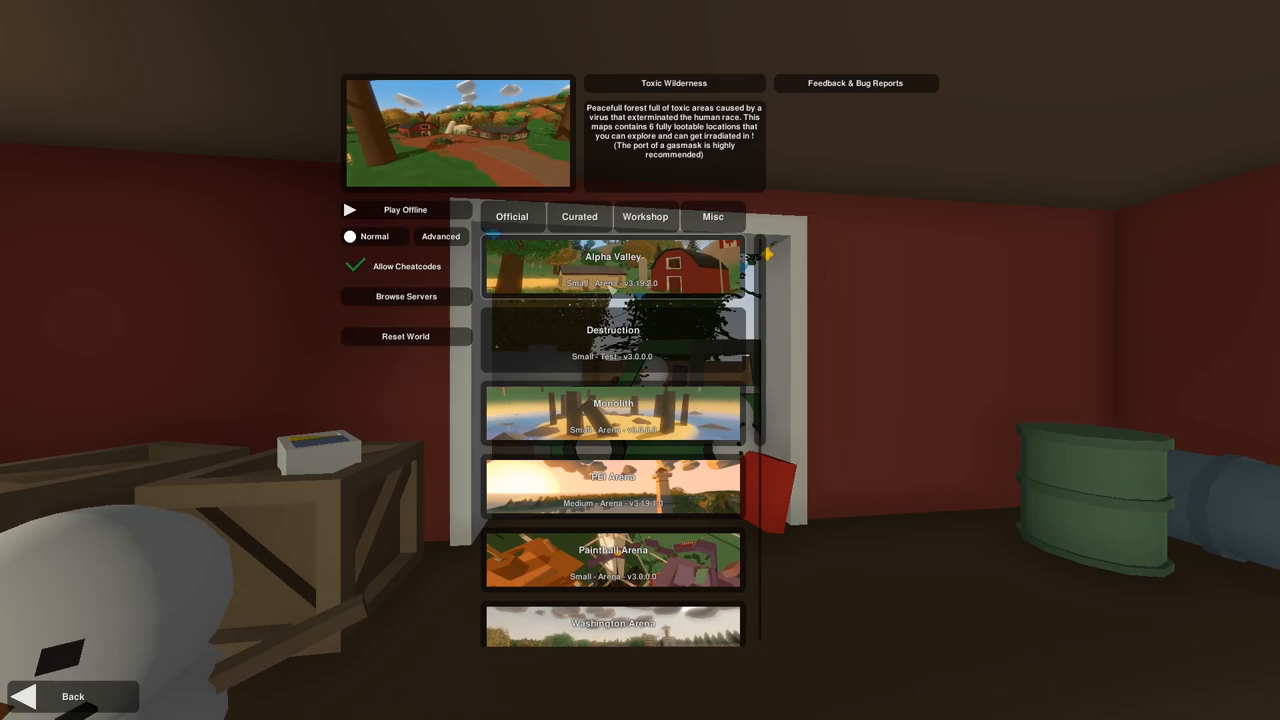
# Scroll the singleplayer map list down toward the official Germany map
pyautogui.scroll(-3)
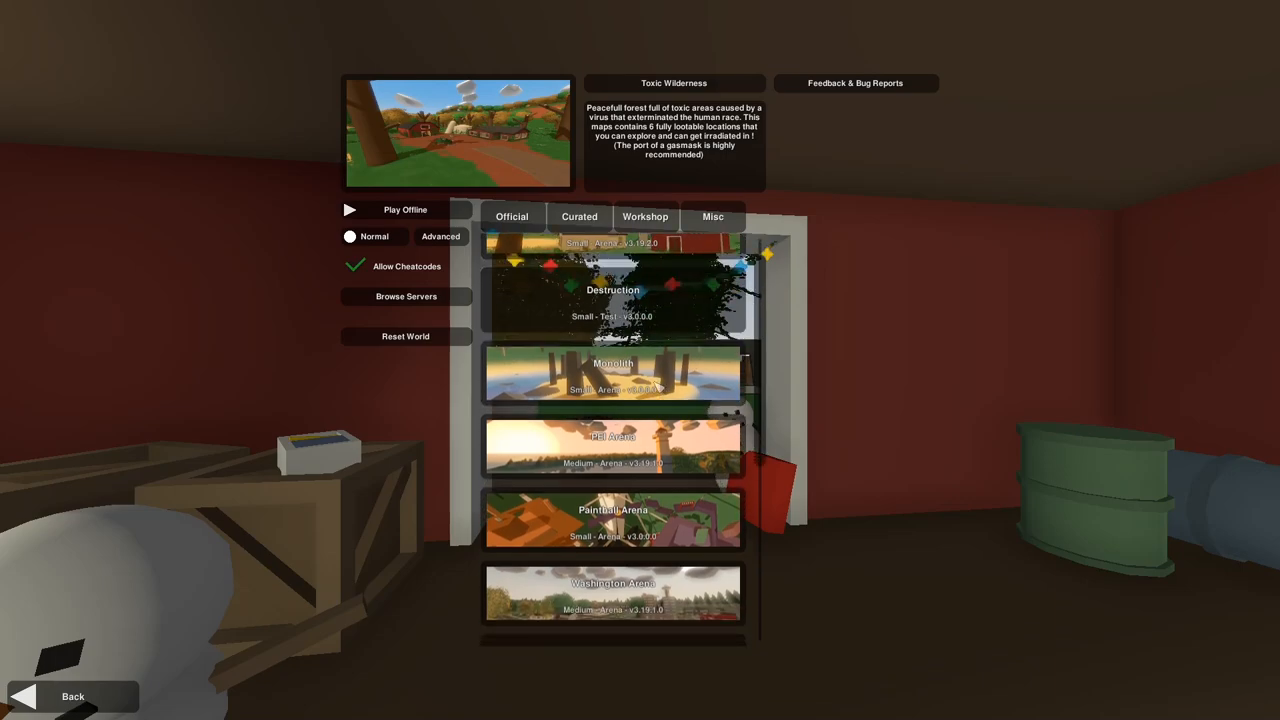
pyautogui.scroll(-3)
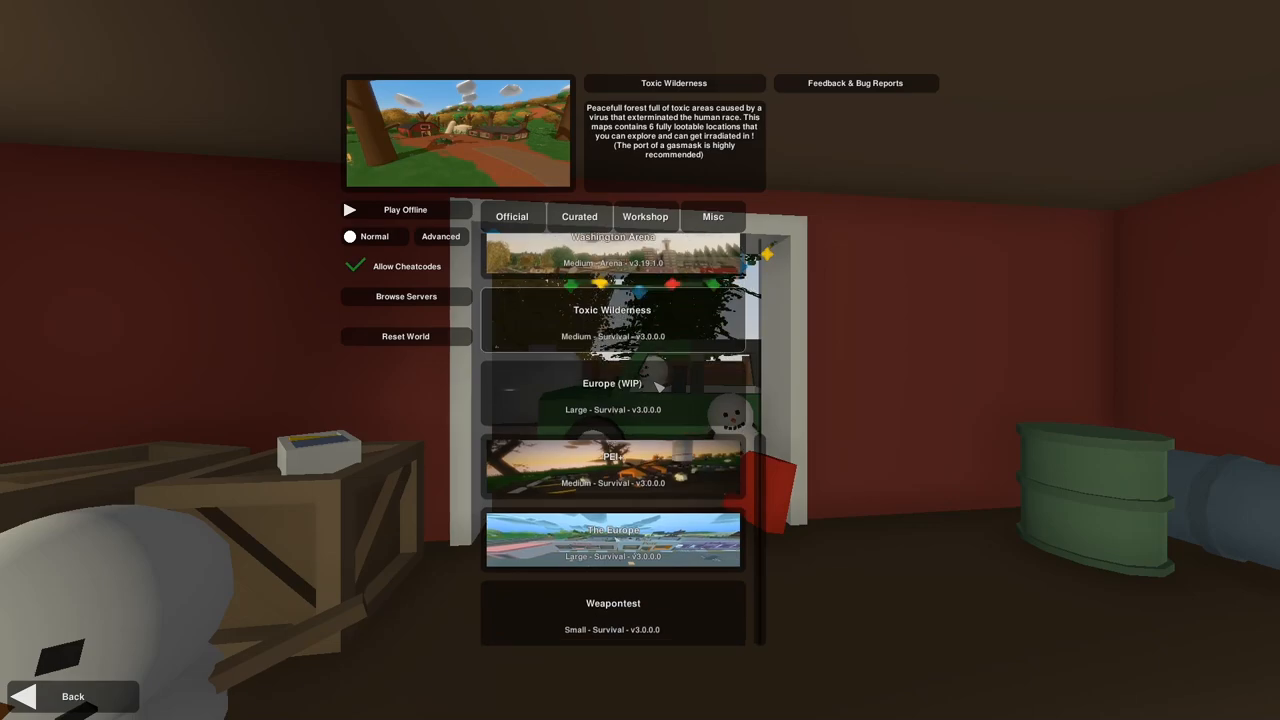
pyautogui.scroll(-3)
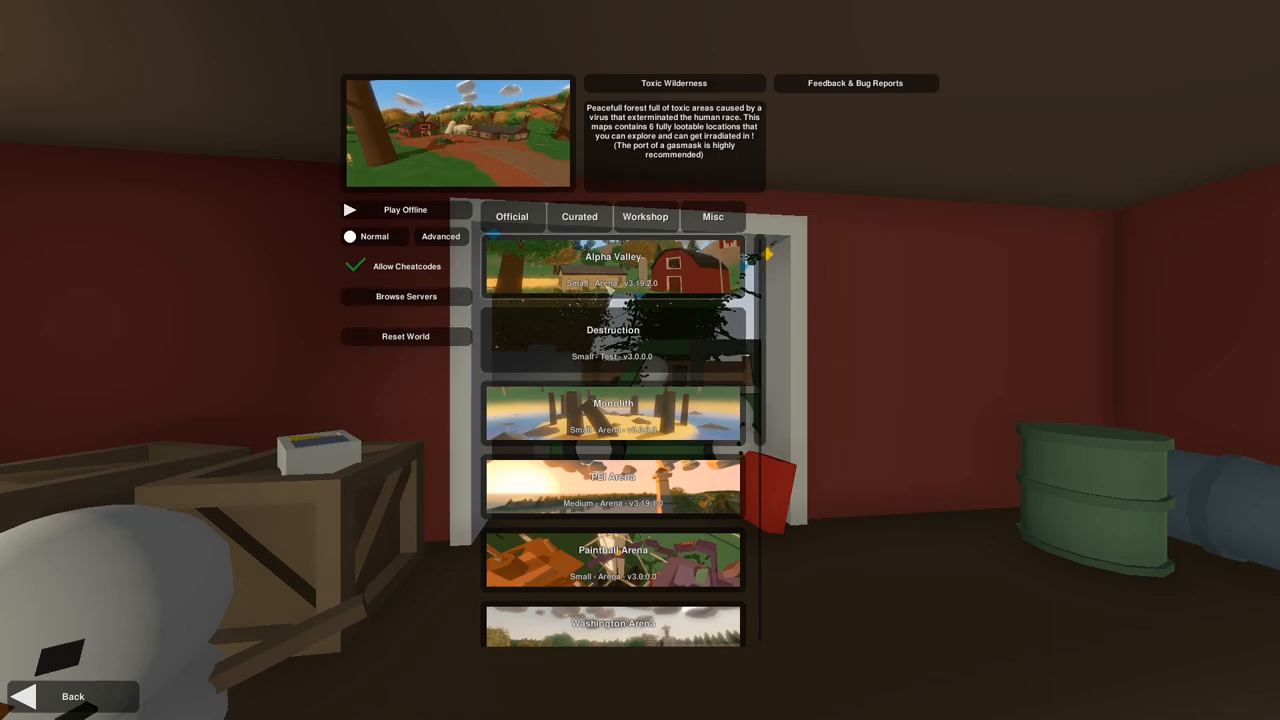
pyautogui.moveTo(210, 344)
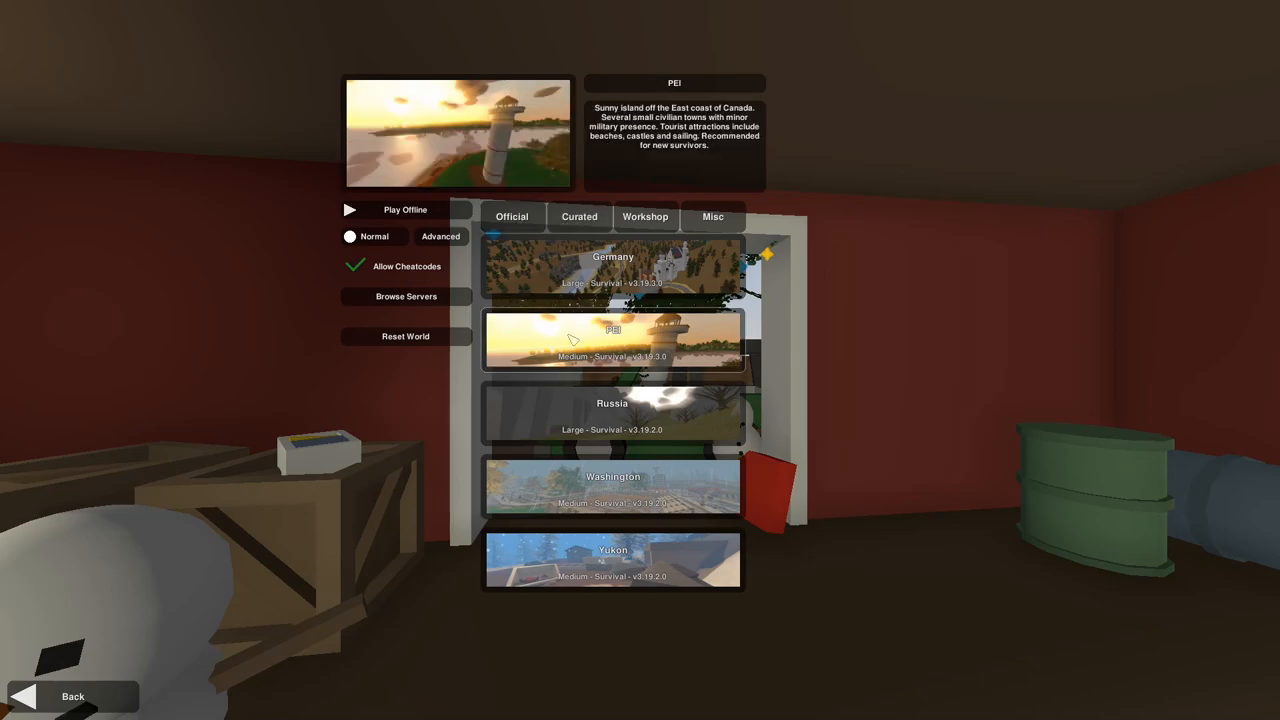
# Select Germany, cycle difficulty back to Normal, and disable Allow Cheatcodes
pyautogui.click(612, 413)
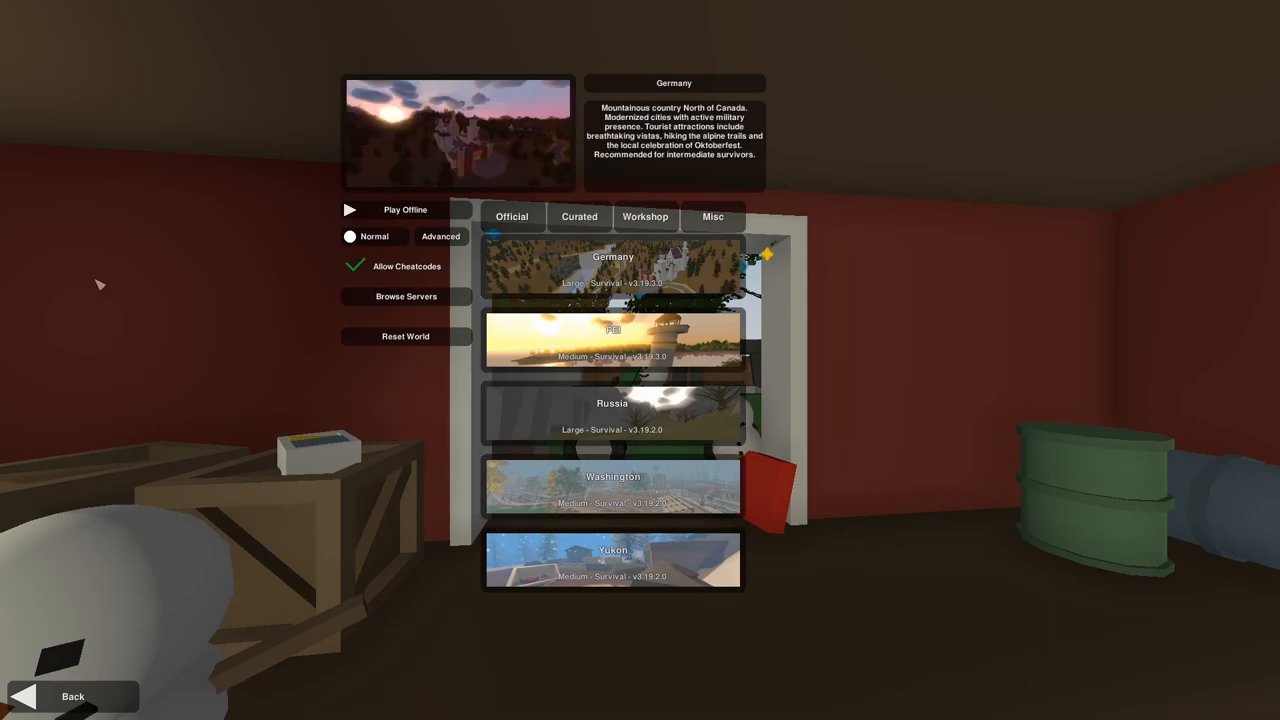
pyautogui.moveTo(172, 295)
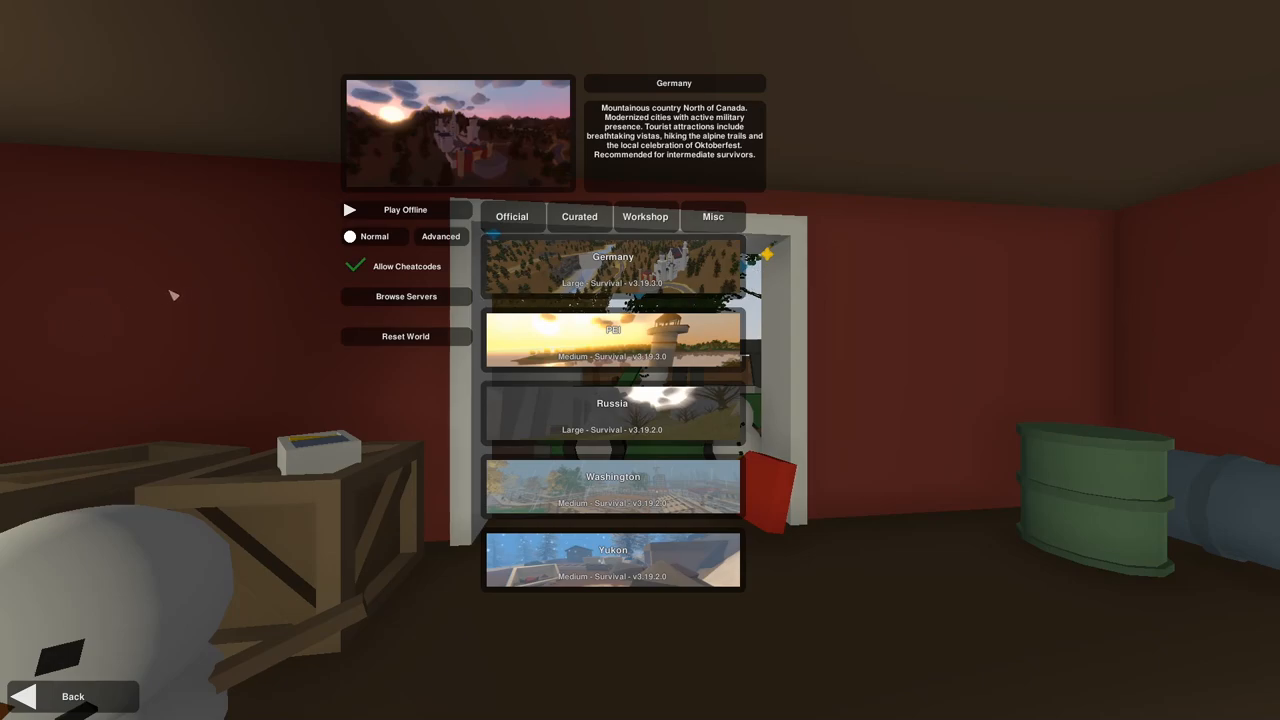
pyautogui.click(373, 236)
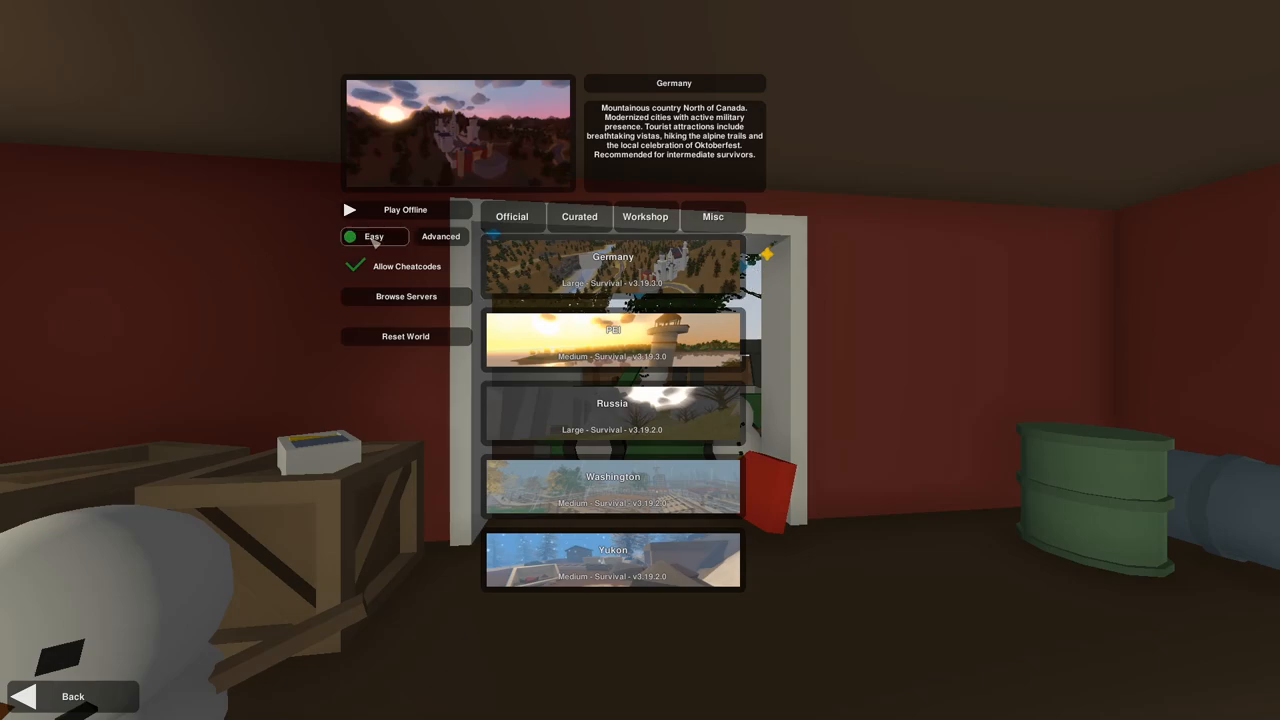
pyautogui.click(373, 236)
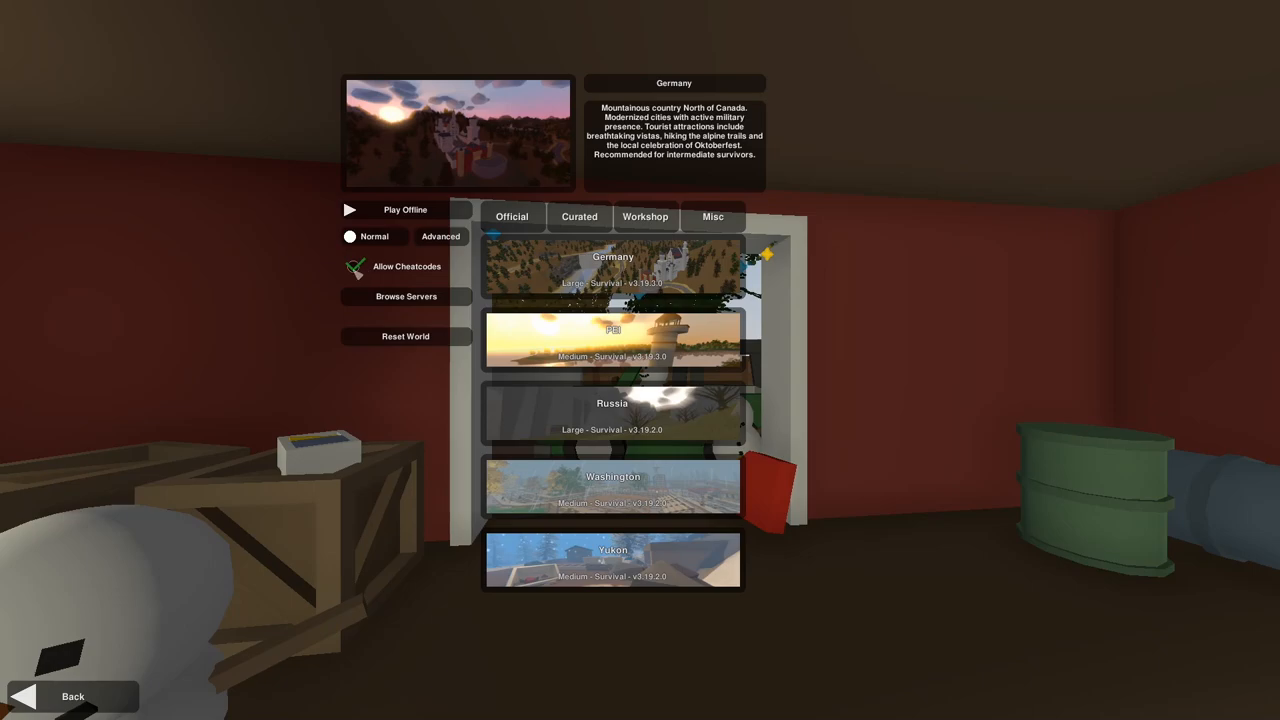
pyautogui.click(357, 267)
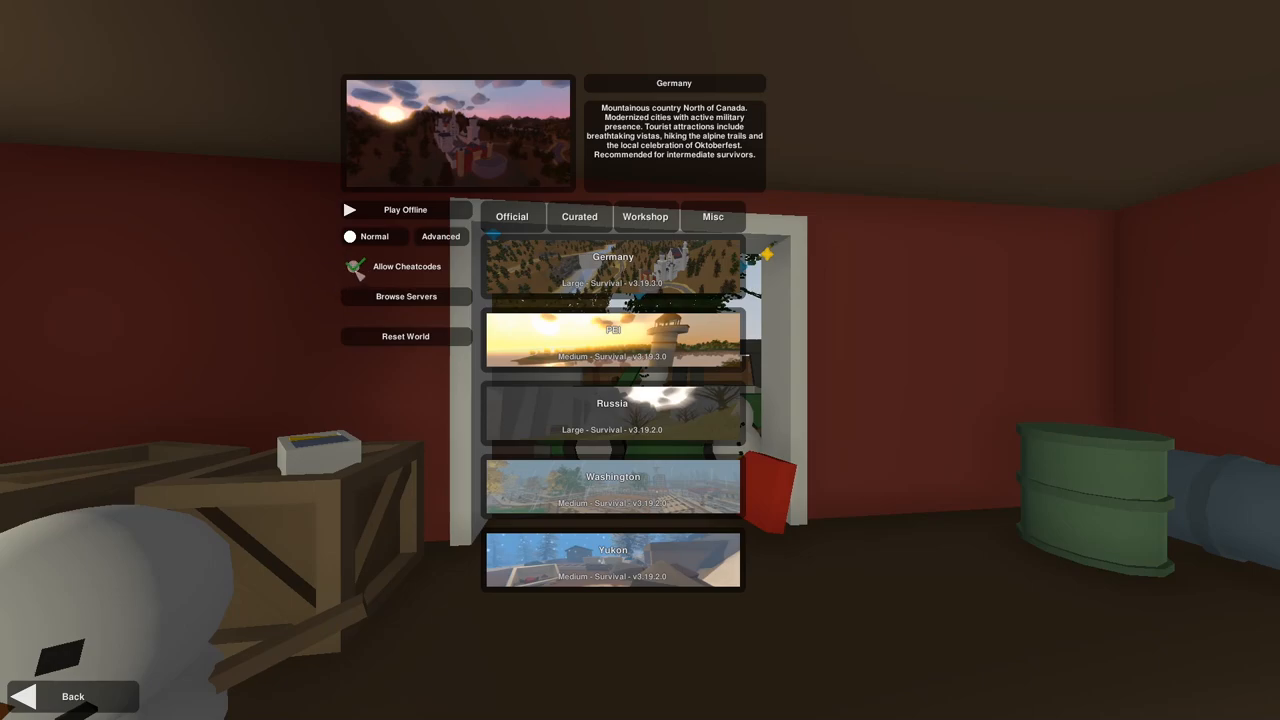
pyautogui.click(353, 266)
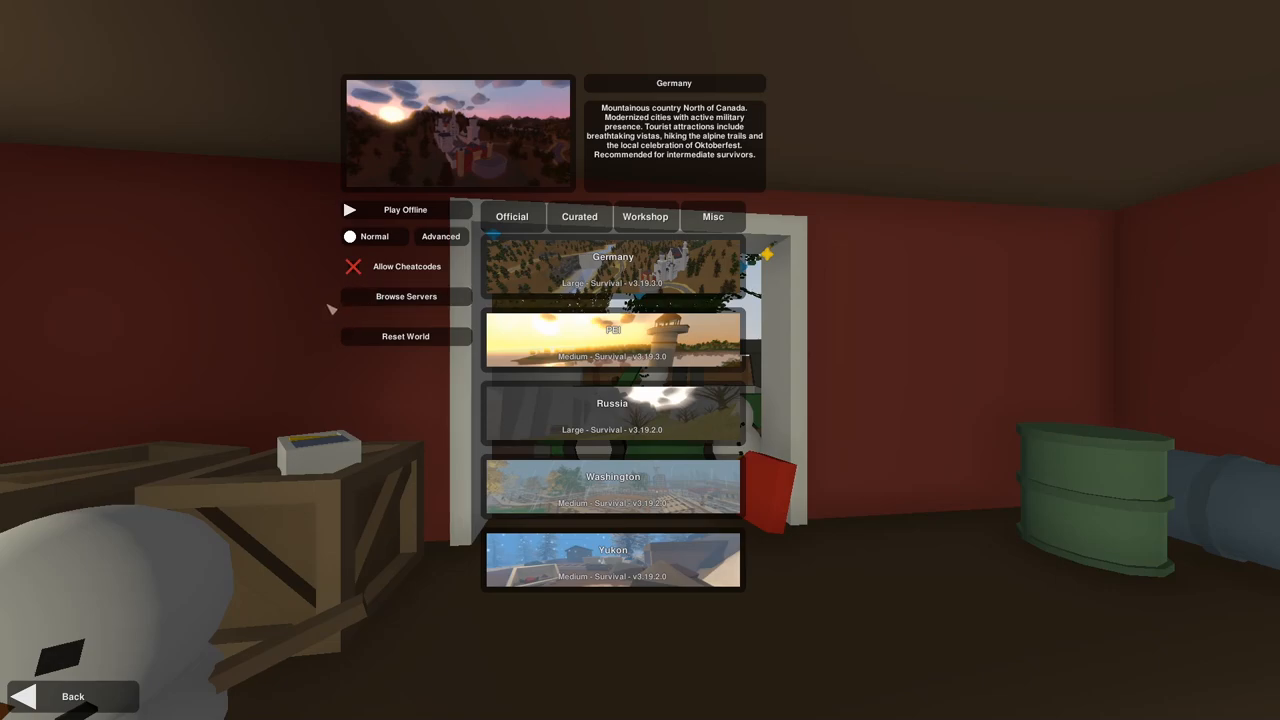
pyautogui.moveTo(394, 210)
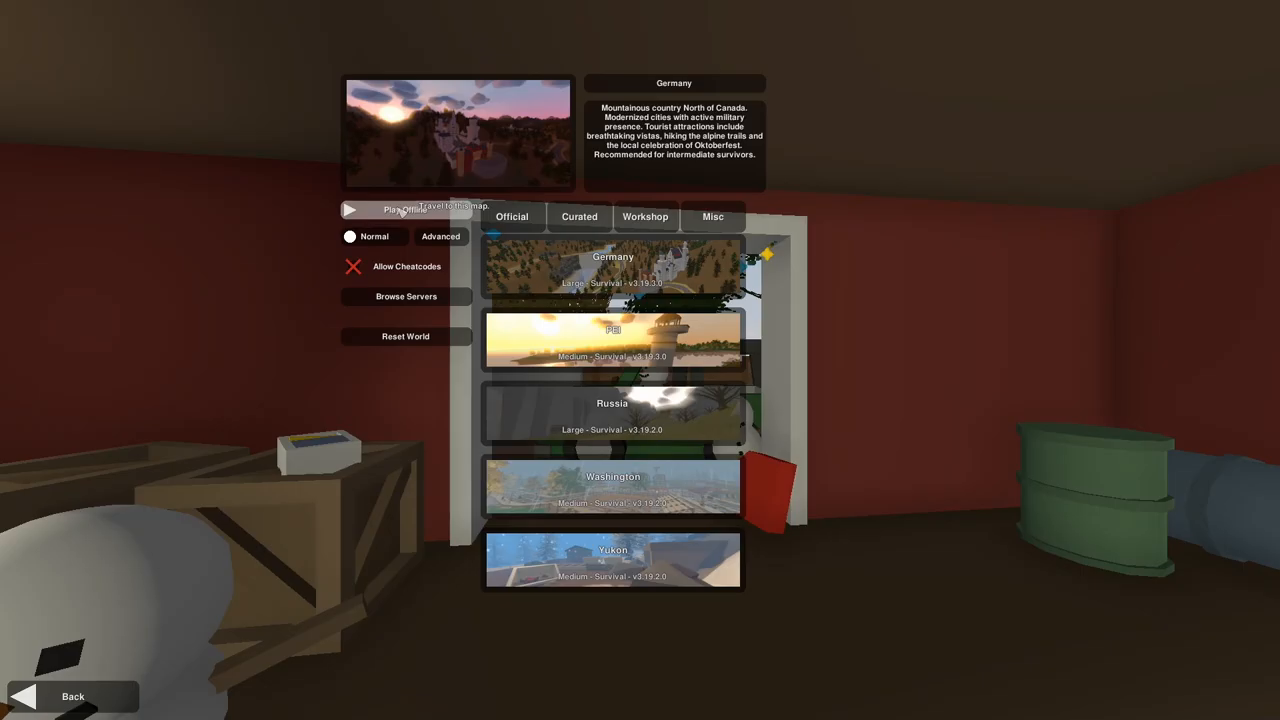
# Play Germany offline and wait for the world to load
pyautogui.click(405, 209)
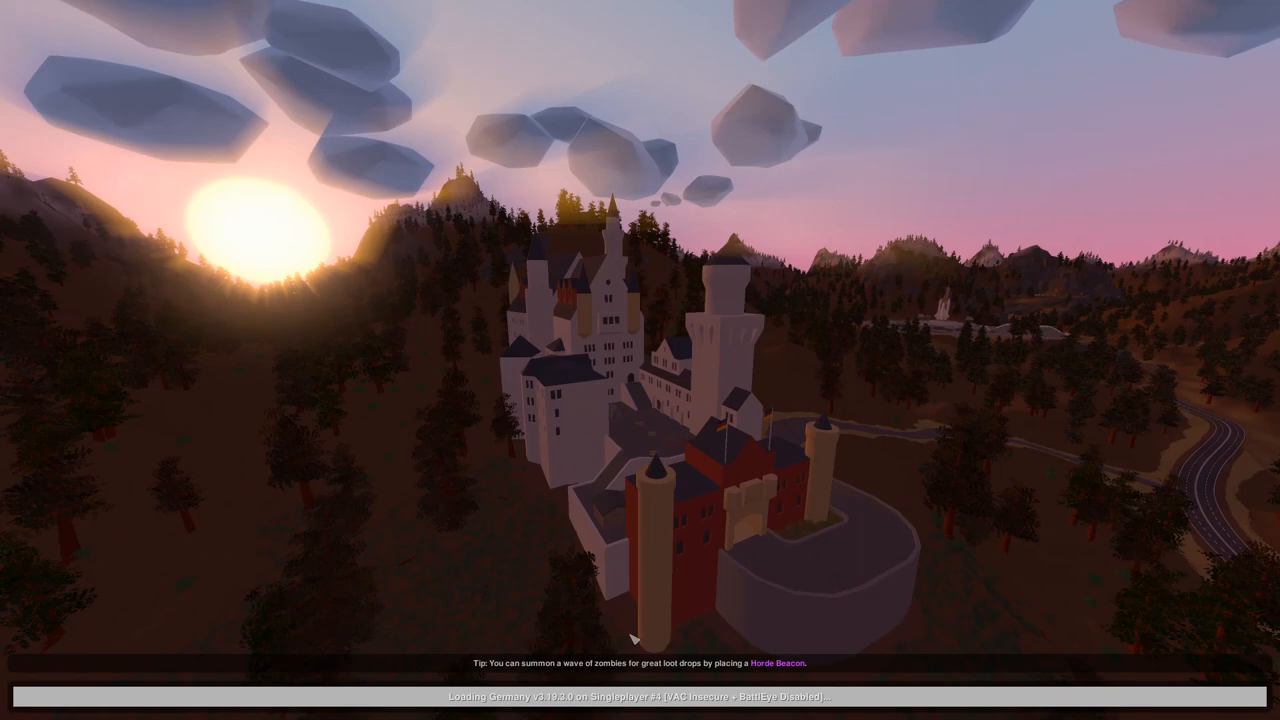
pyautogui.moveTo(551, 636)
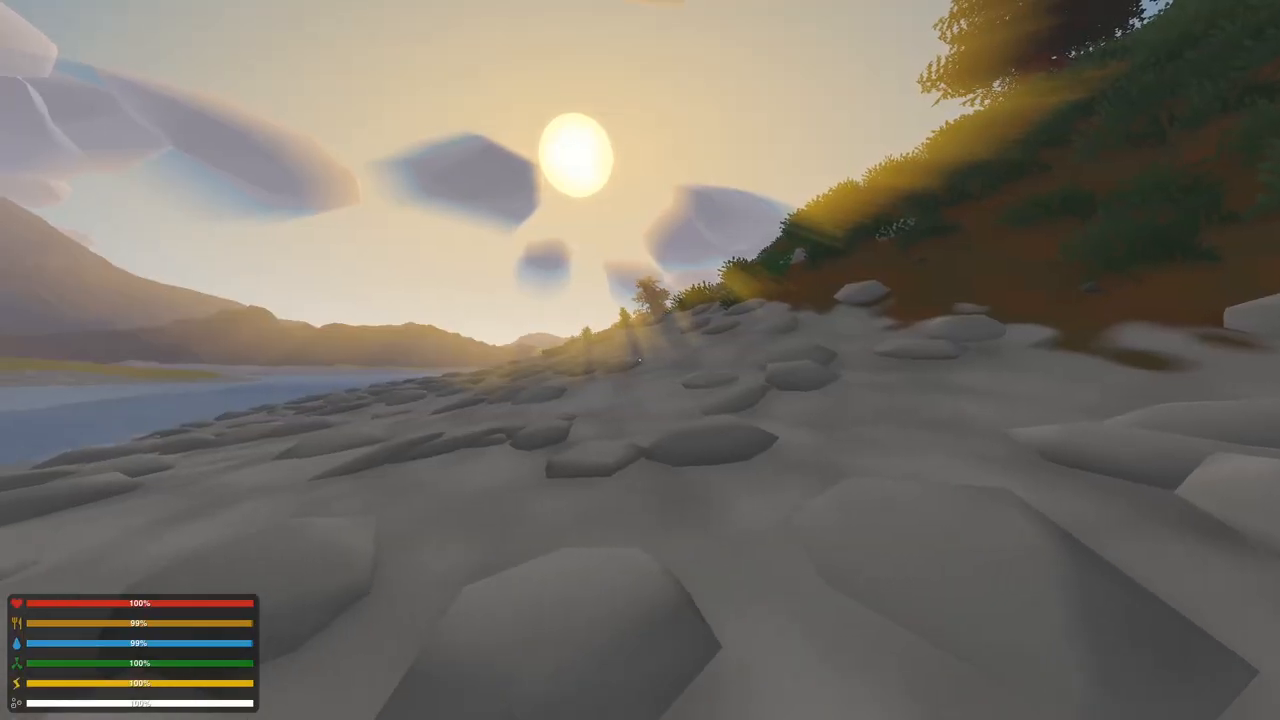
pyautogui.press('g')
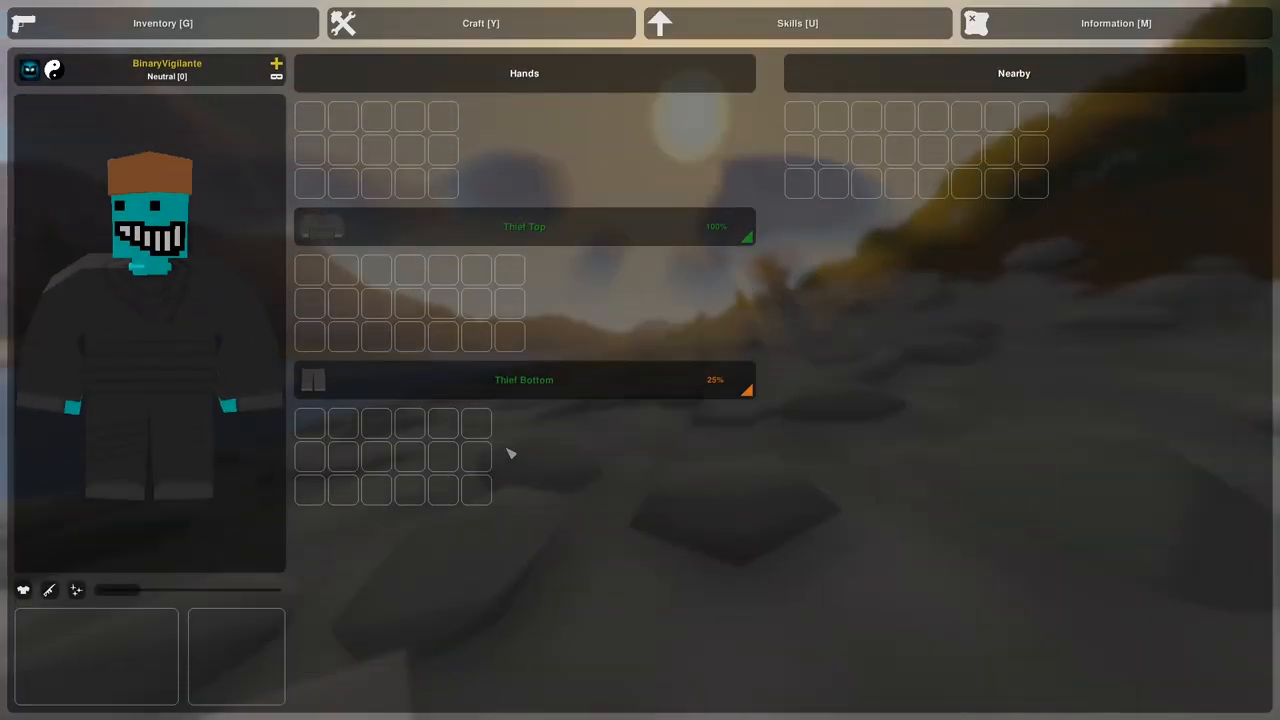
pyautogui.moveTo(686, 366)
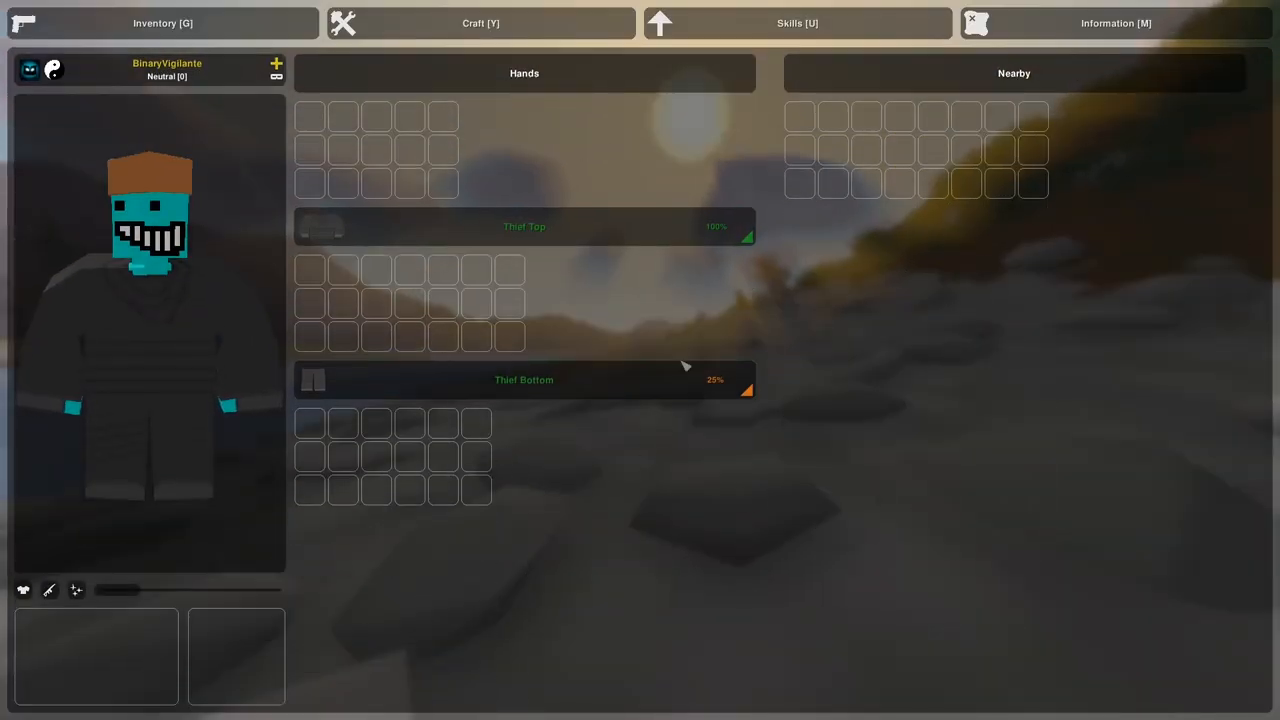
pyautogui.moveTo(558, 371)
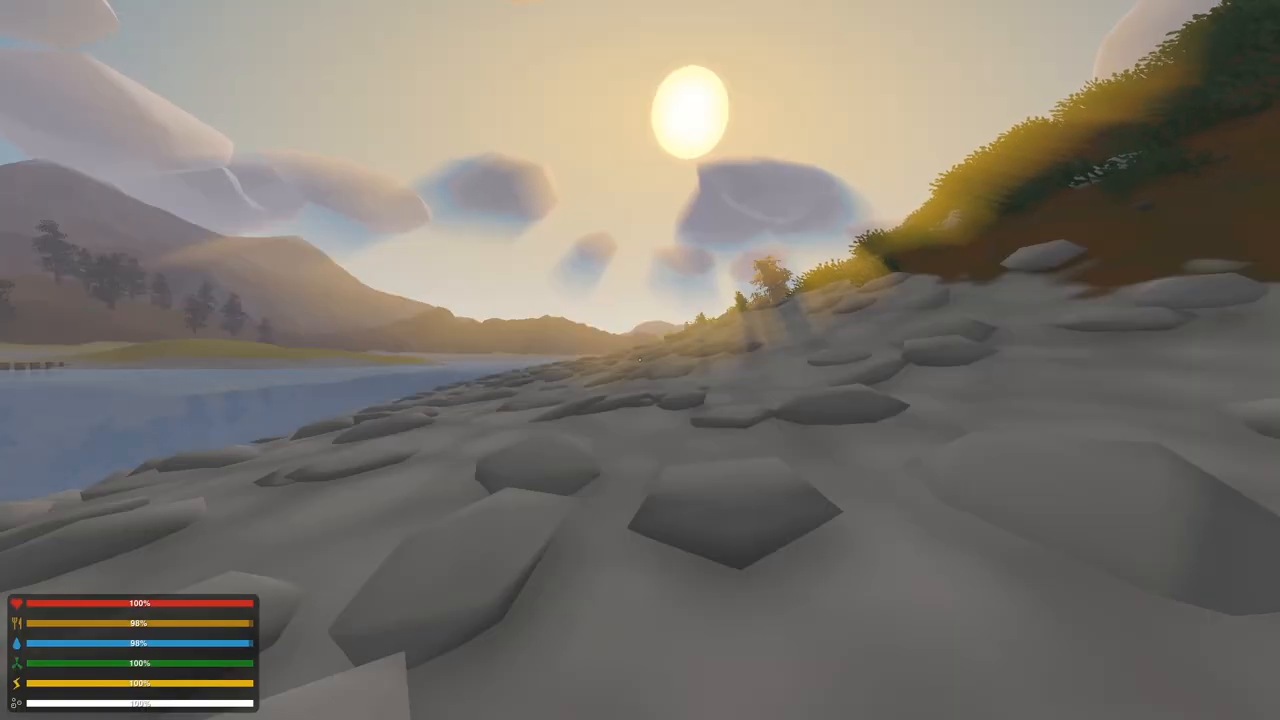
pyautogui.press('y')
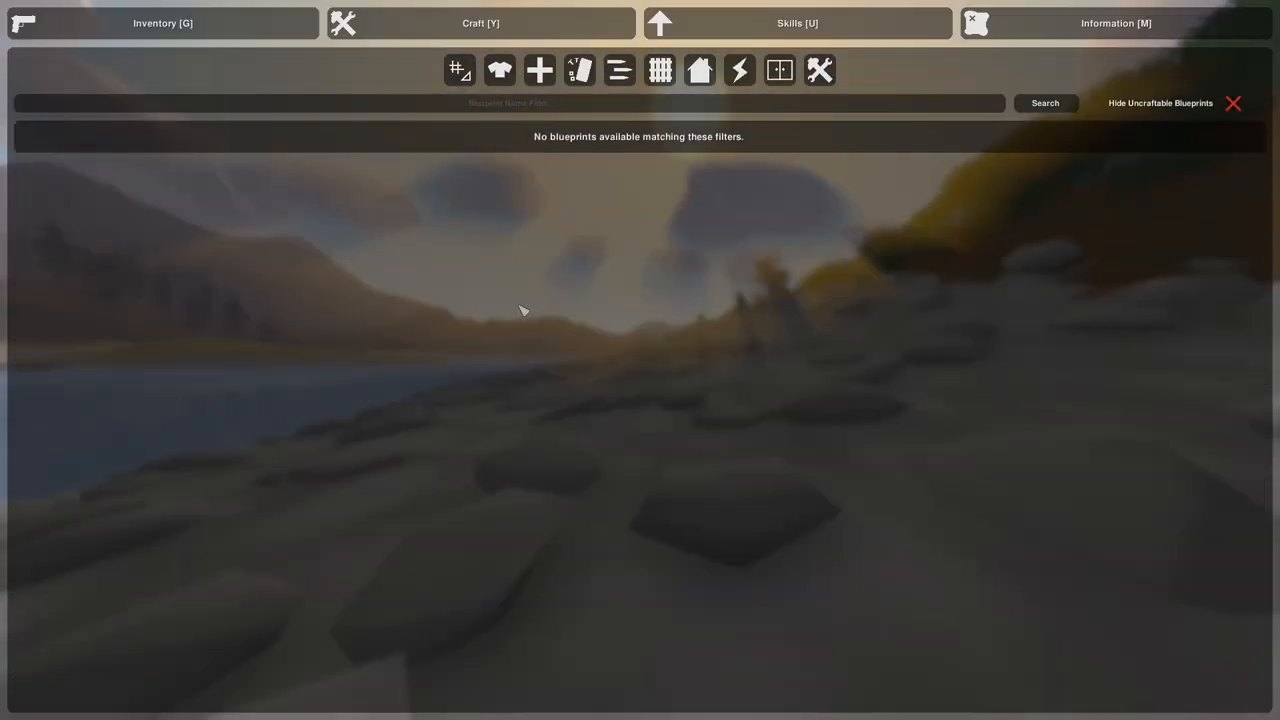
pyautogui.click(162, 23)
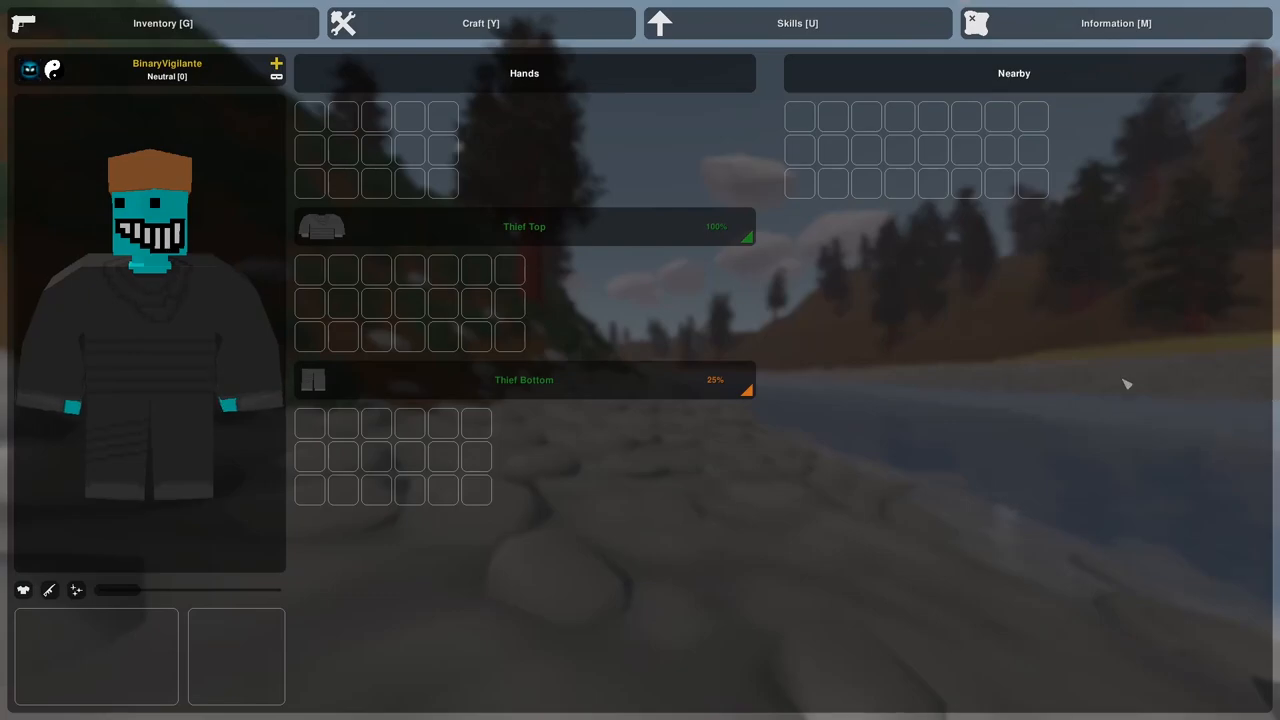
pyautogui.press('g')
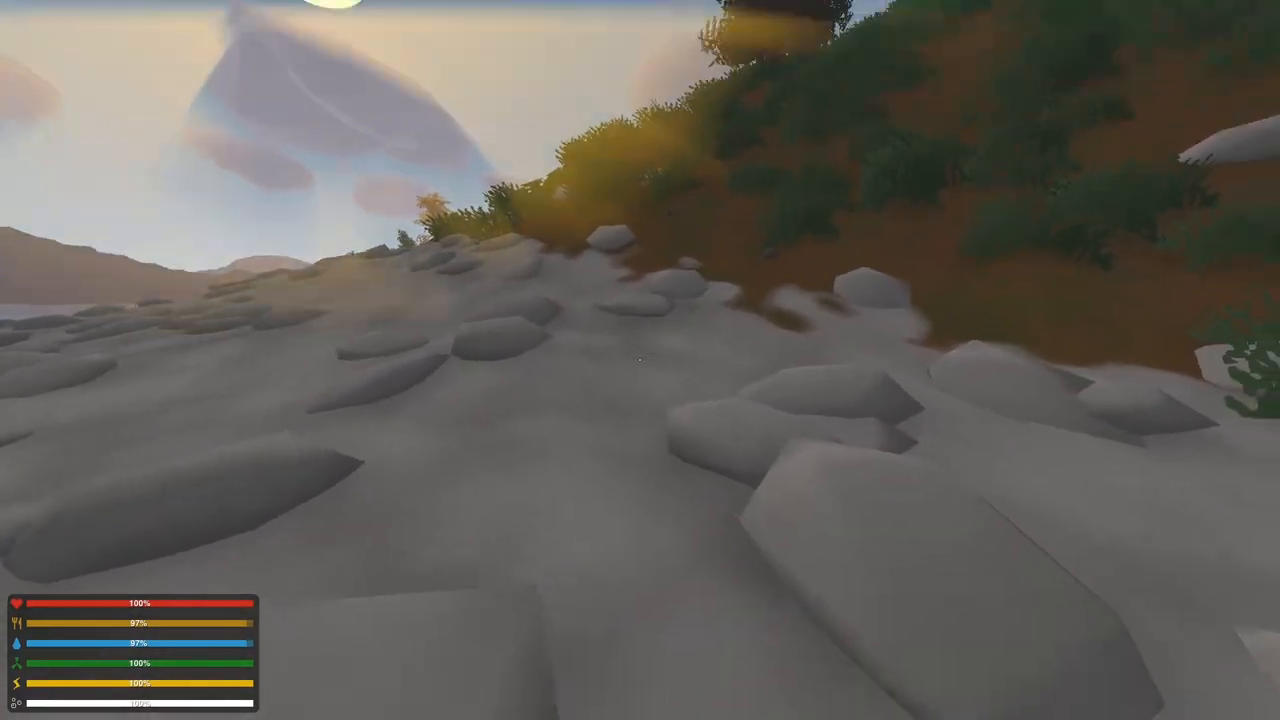